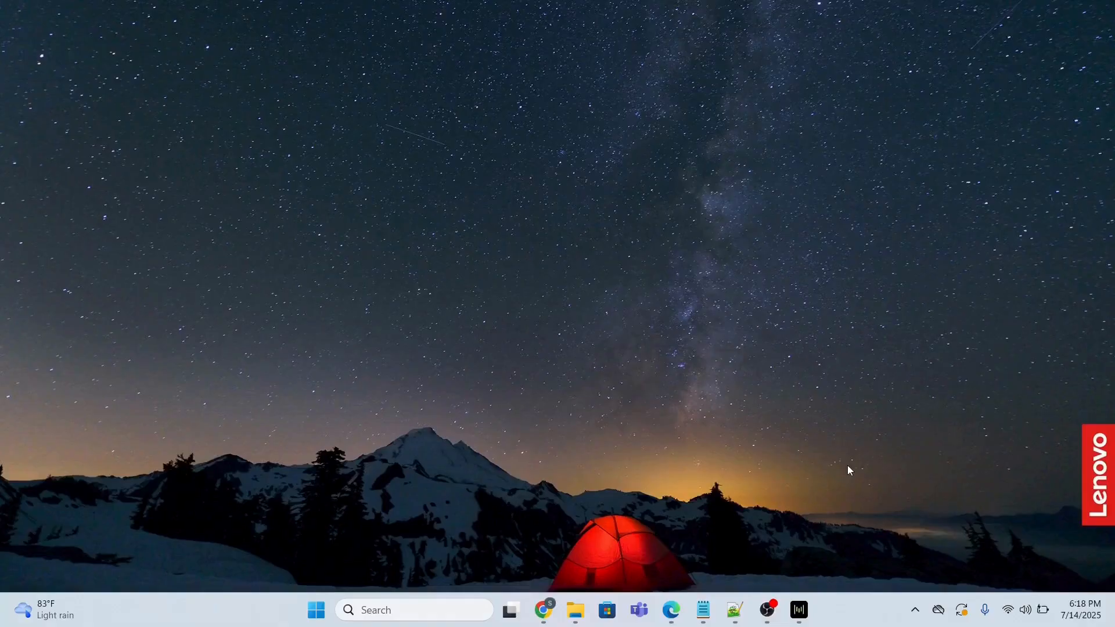
mouse_move(551, 597)
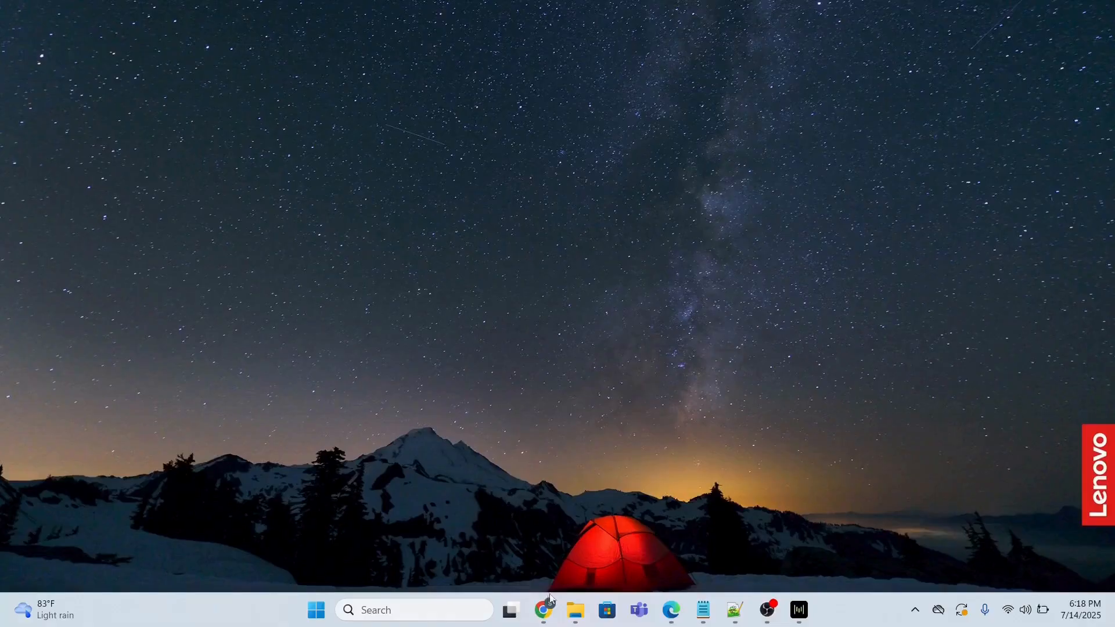
Search Chrome for 'download android studio', open the download page, and scroll the license terms
left_click(544, 609)
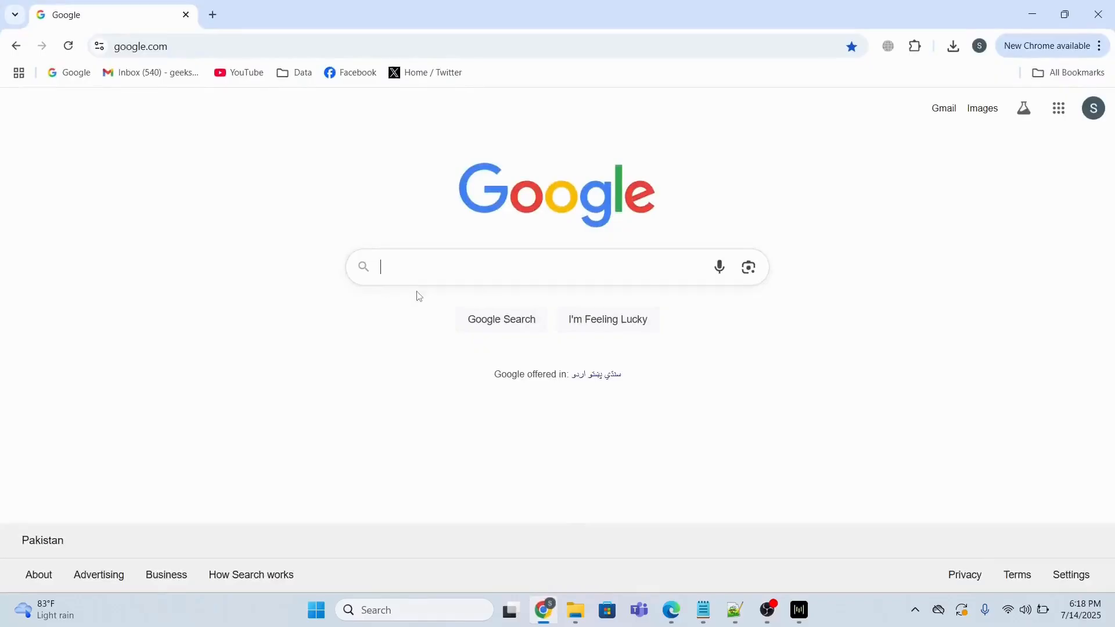
type("down")
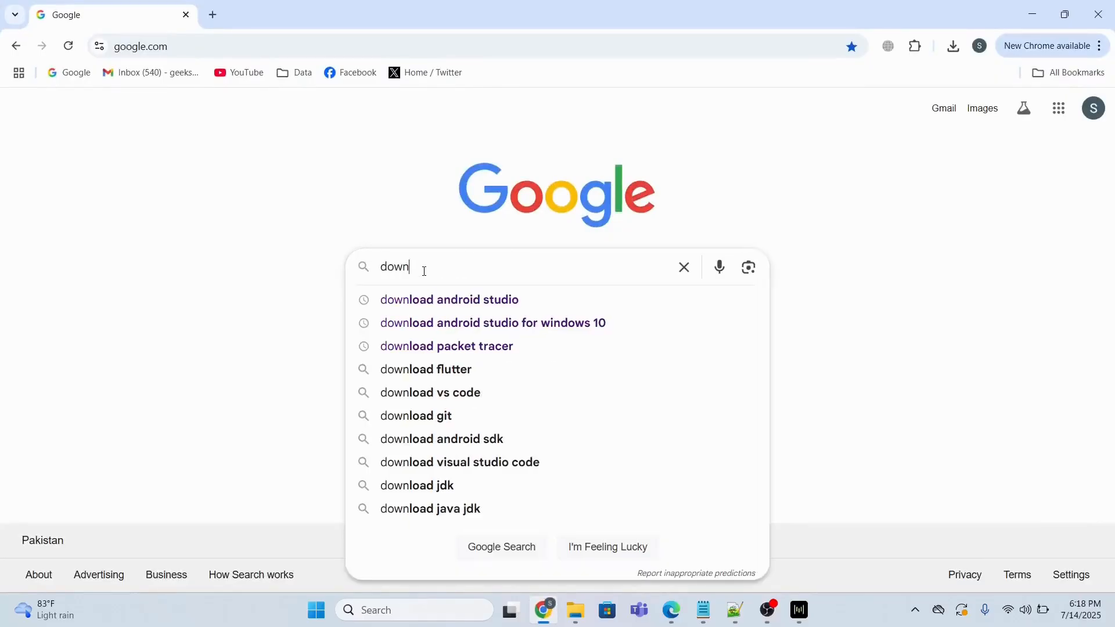
left_click(449, 299)
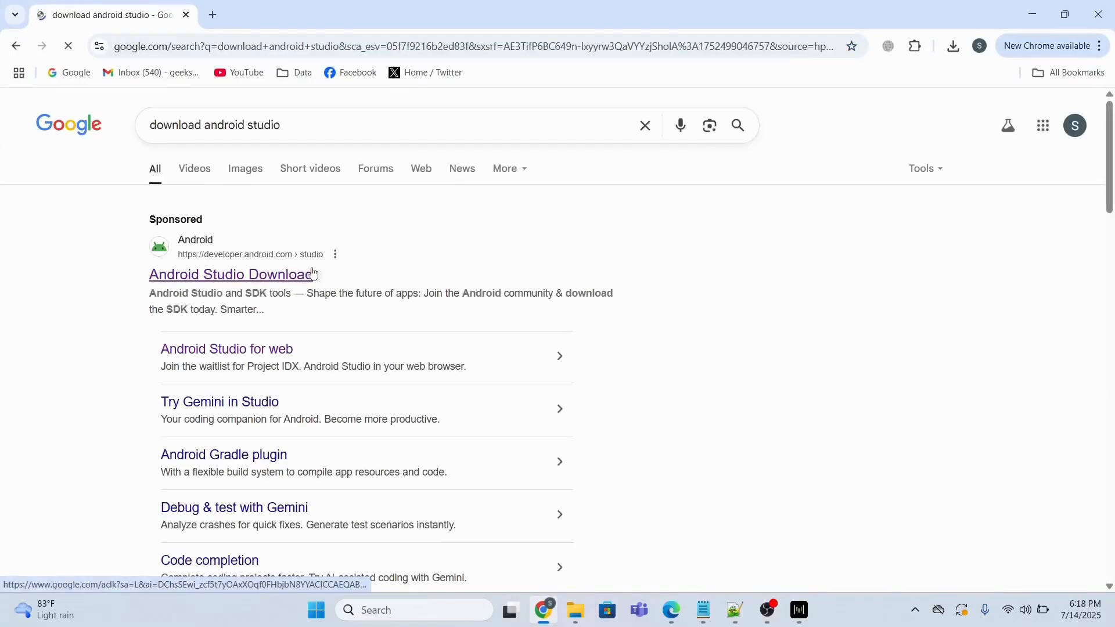
left_click(230, 275)
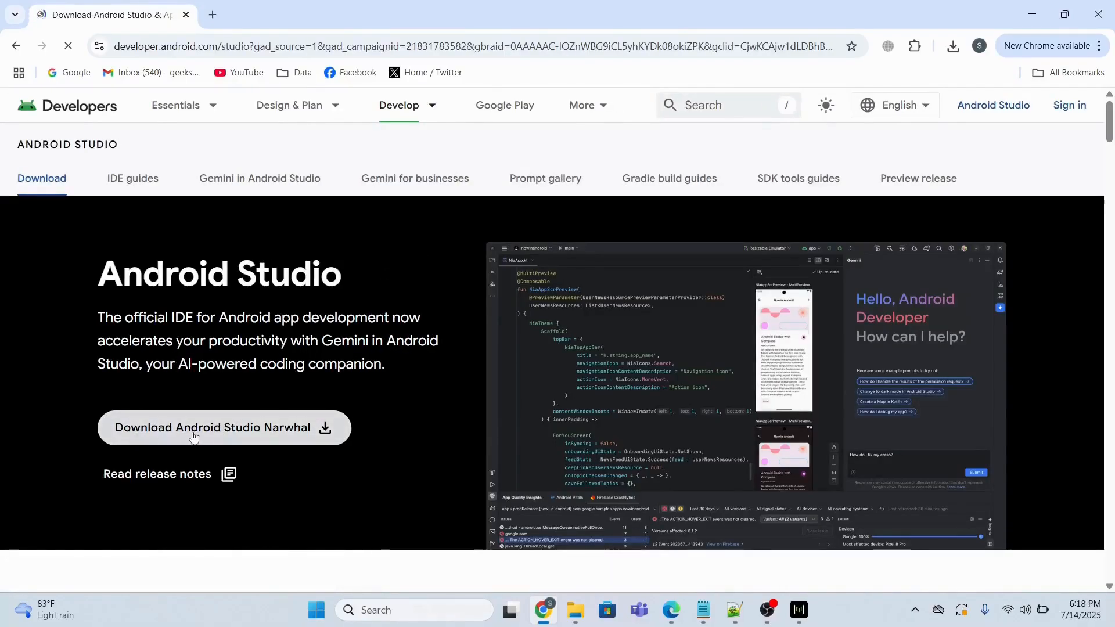
left_click(211, 428)
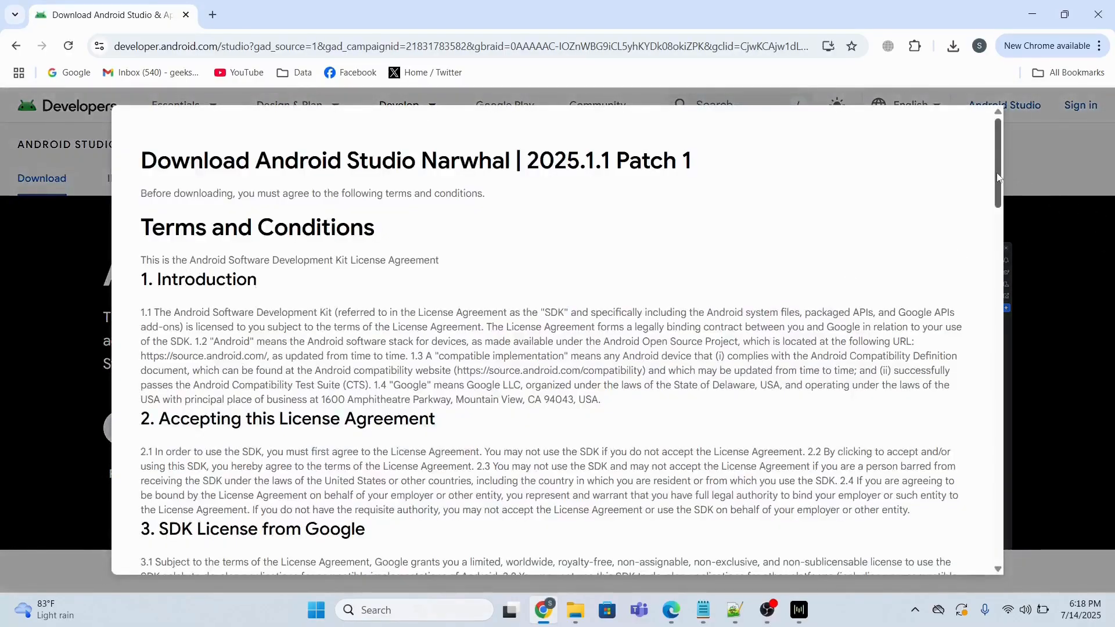
scroll("down", 3)
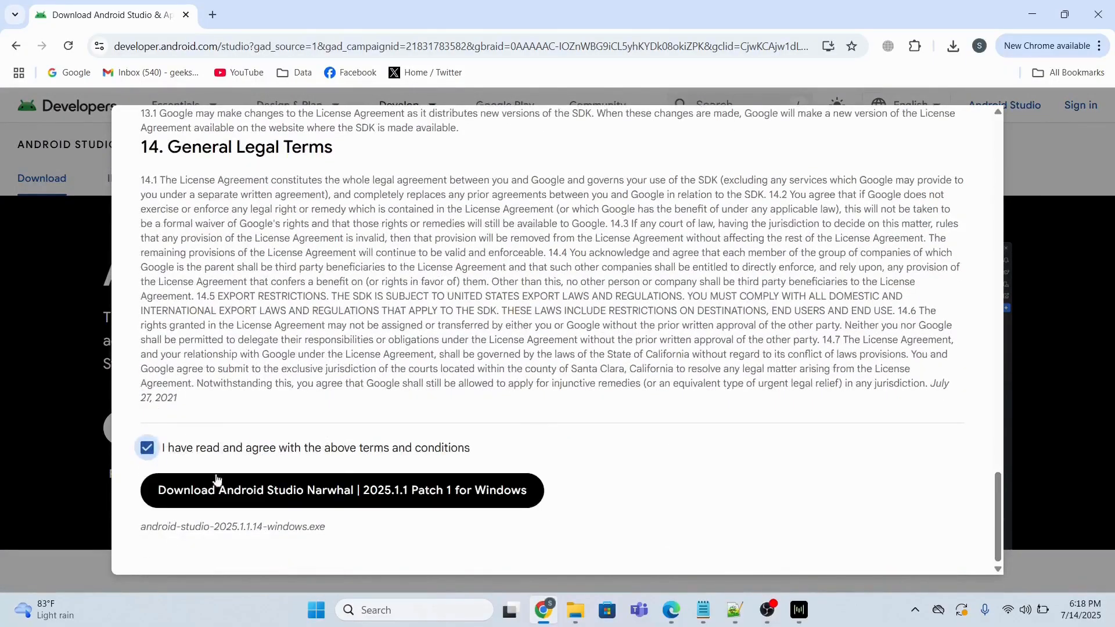
Cancel the duplicate Windows download, dismiss the badge prompt, and run the existing android-studio .exe
left_click(341, 490)
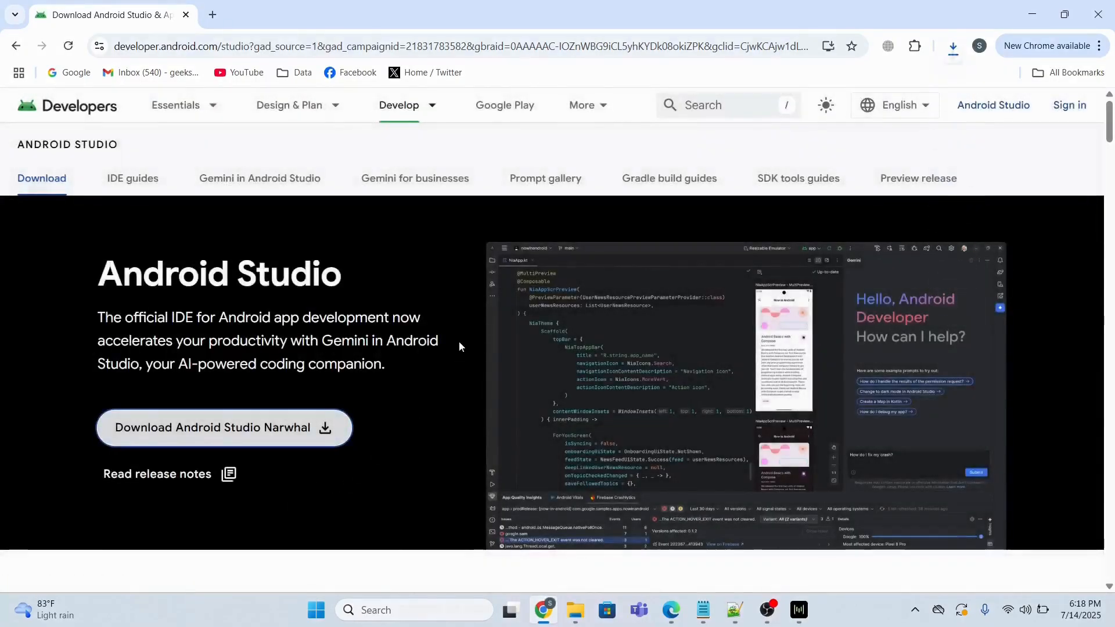
left_click(951, 47)
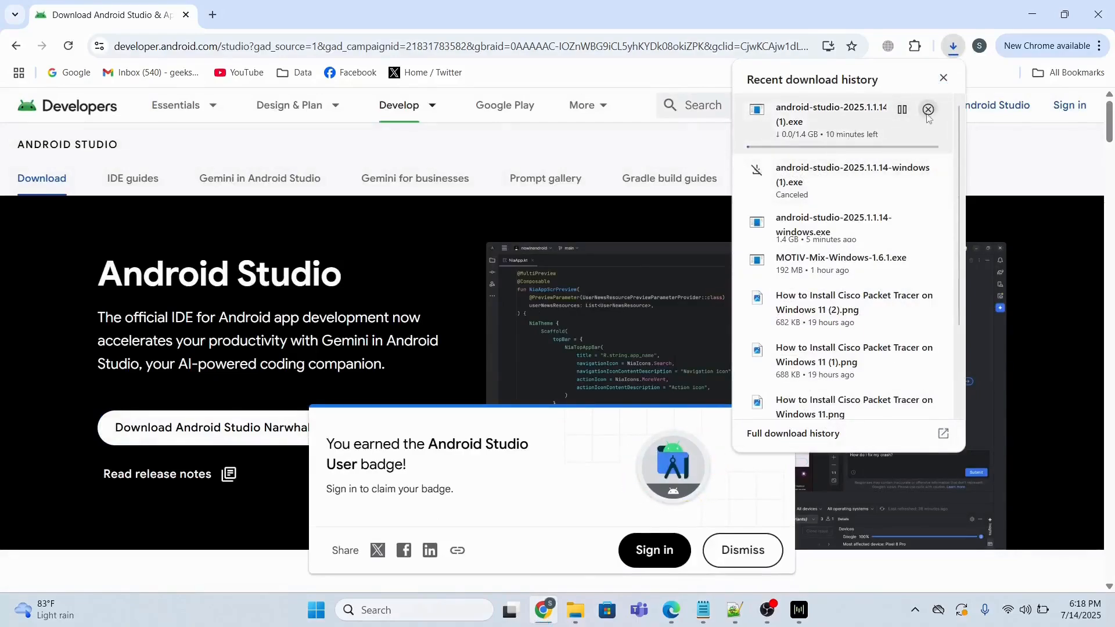
left_click(927, 110)
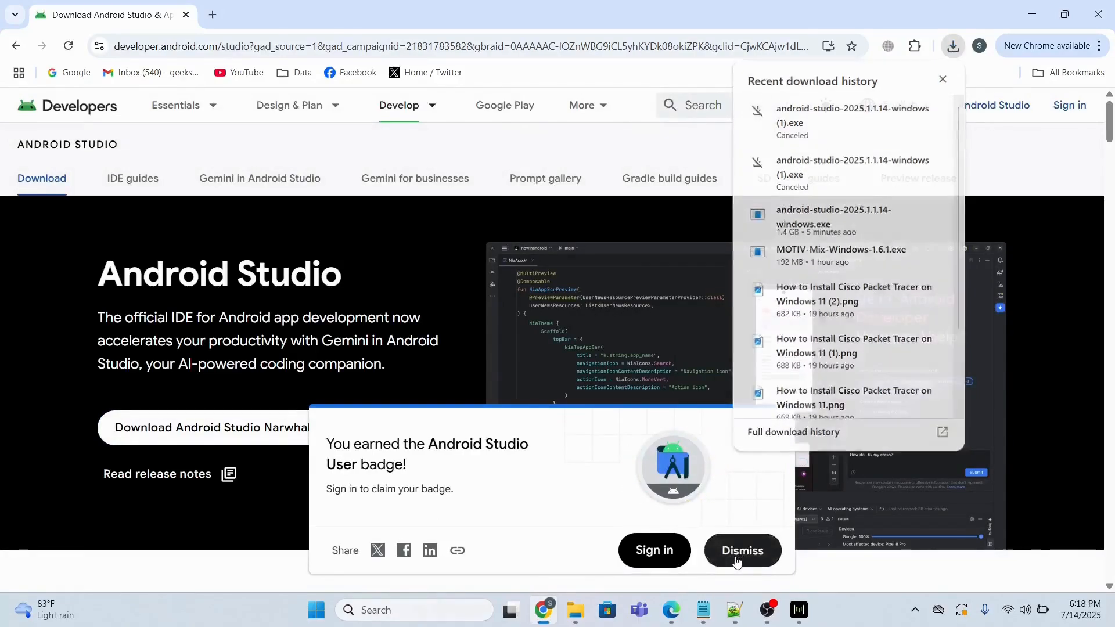
left_click(742, 555)
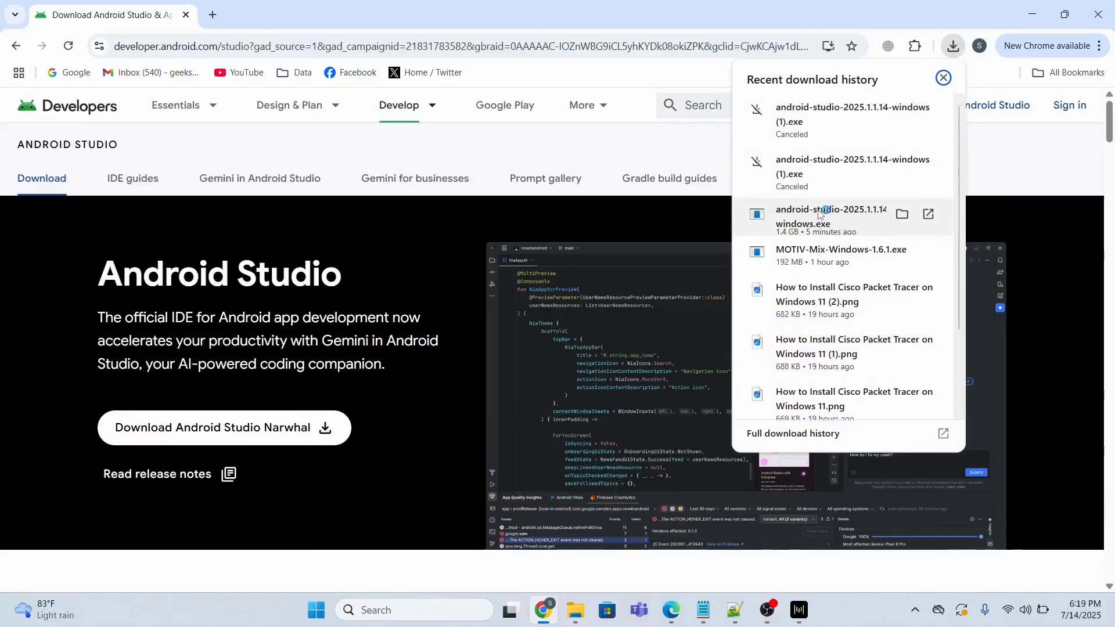
left_click(802, 216)
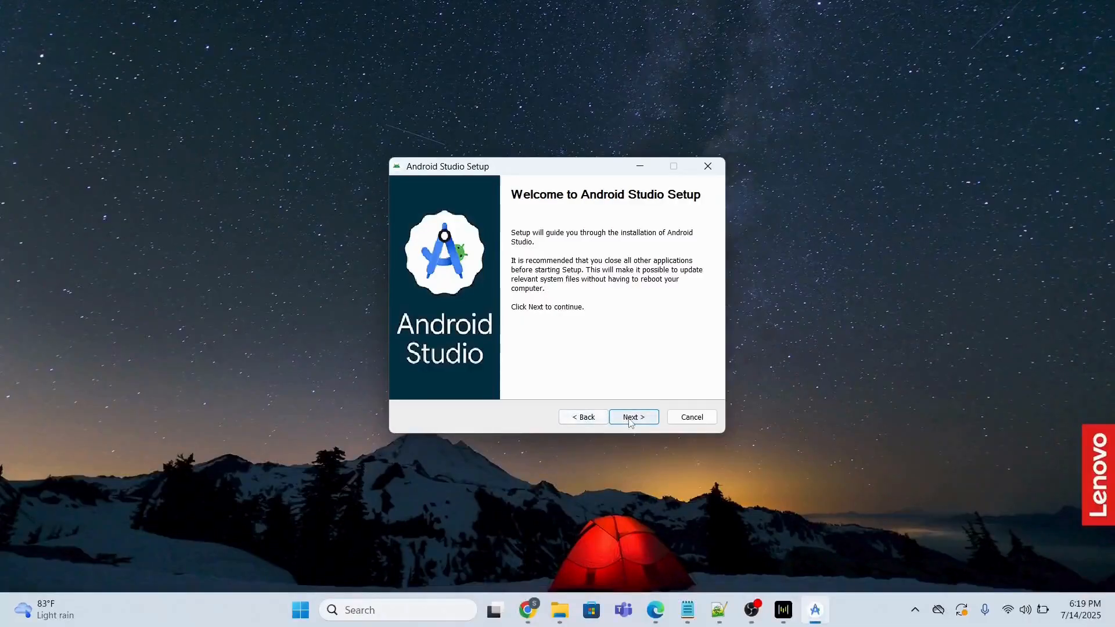
Install Android Studio with both components at the default Program Files path
left_click(632, 417)
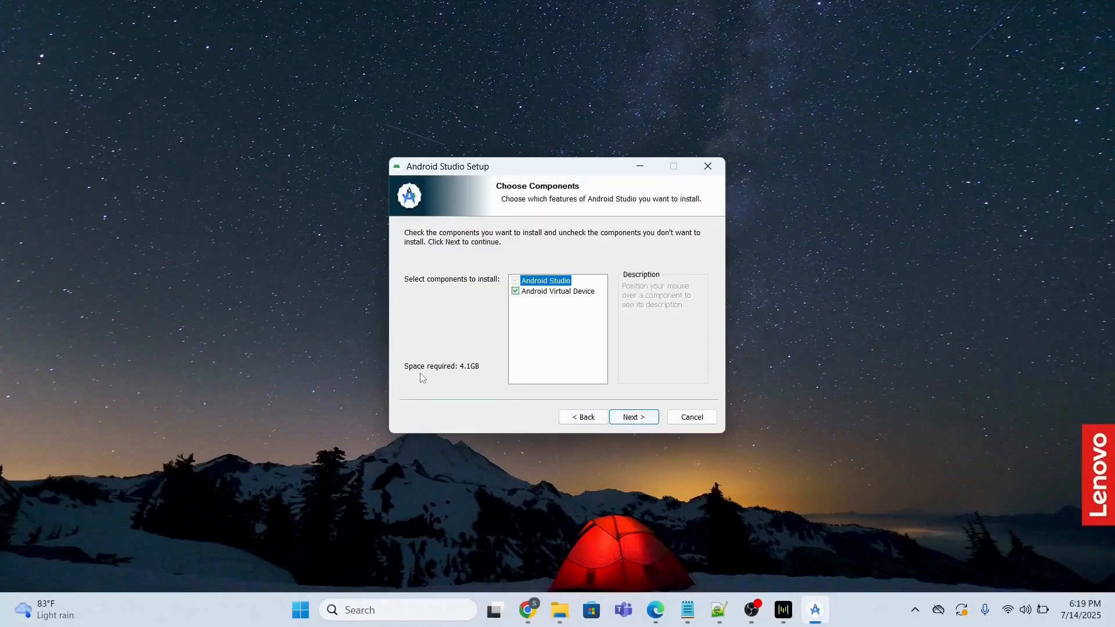
left_click(631, 417)
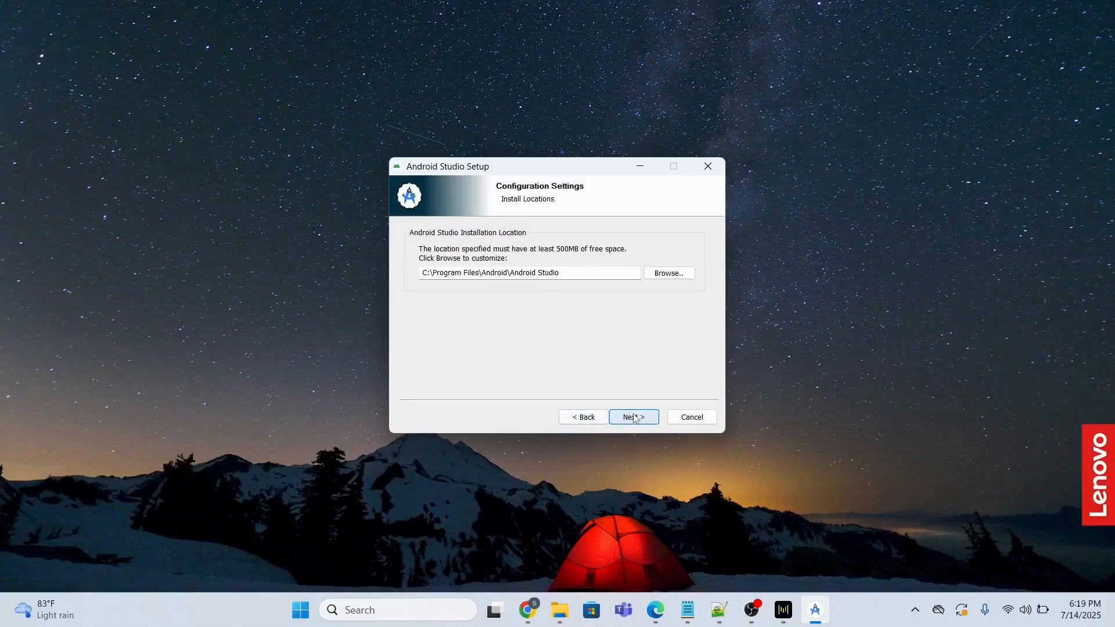
mouse_move(550, 273)
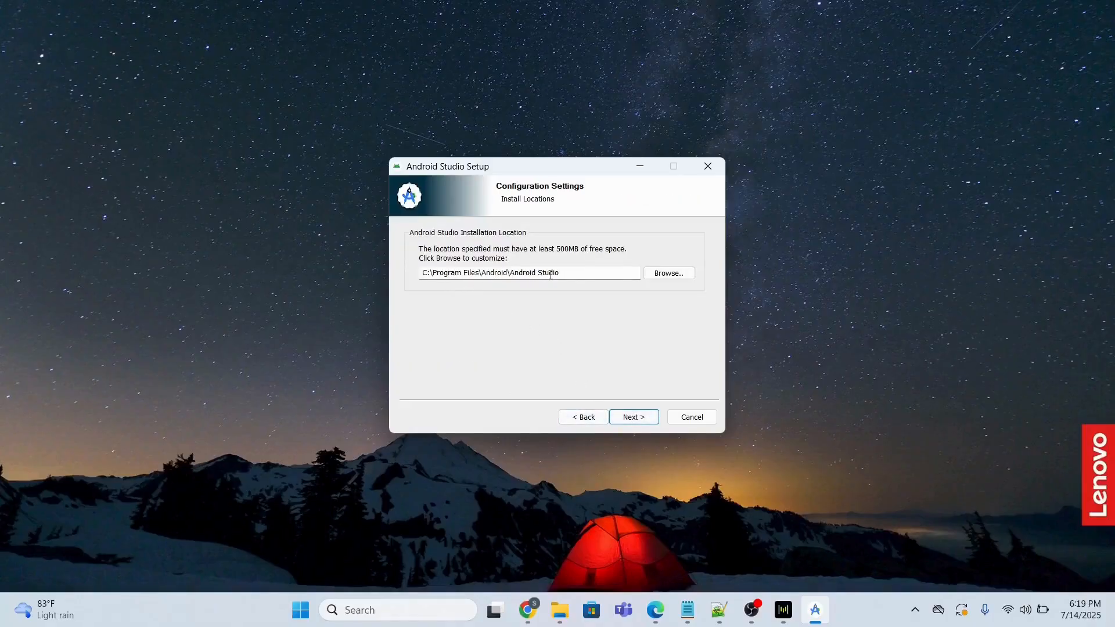
triple_click(529, 273)
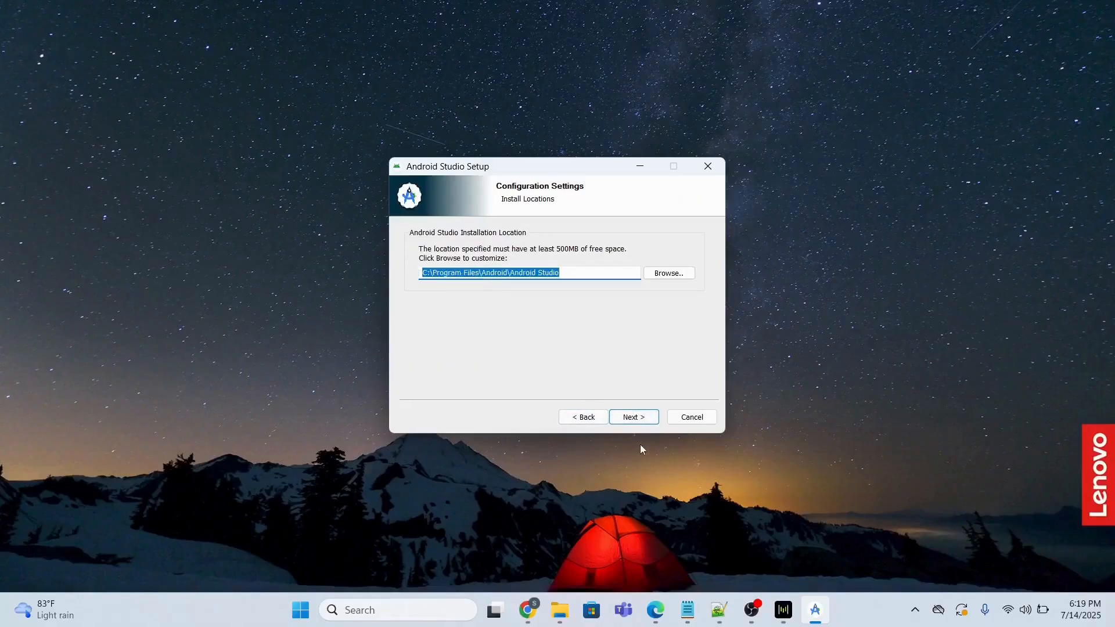
left_click(632, 417)
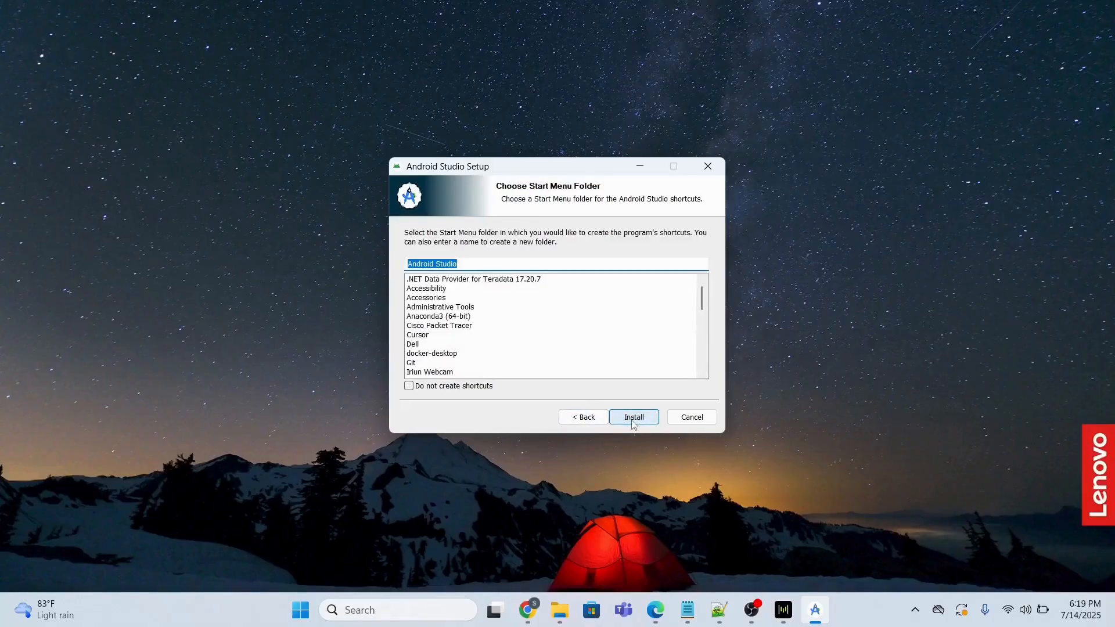
left_click(632, 417)
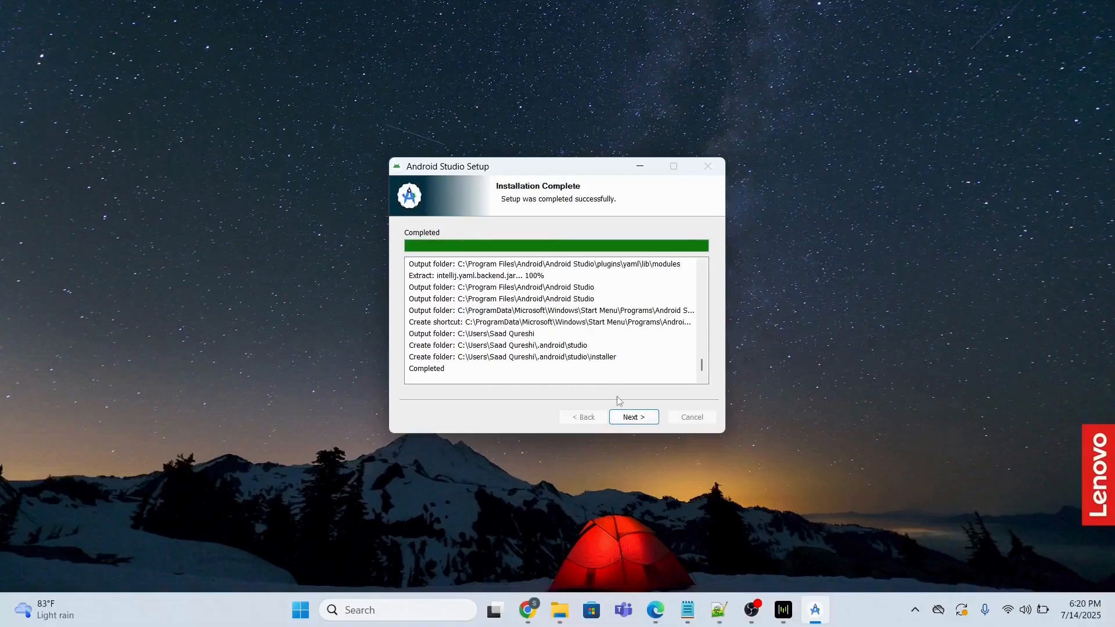
Finish Setup, launch Android Studio Narwhal, and choose 'Don't send' for usage statistics
left_click(632, 417)
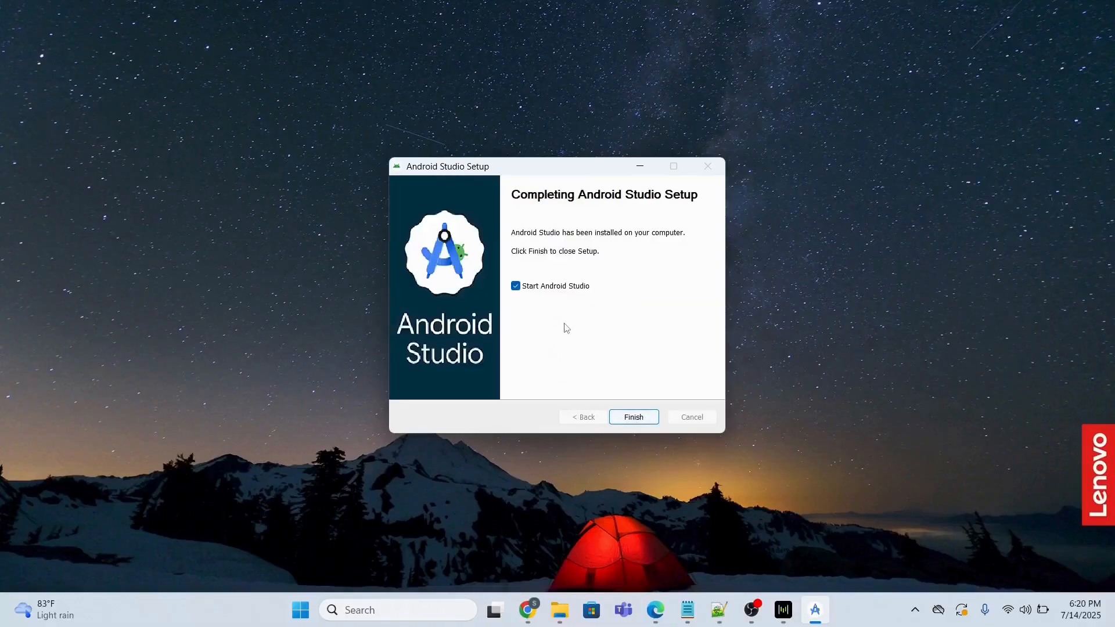
mouse_move(585, 355)
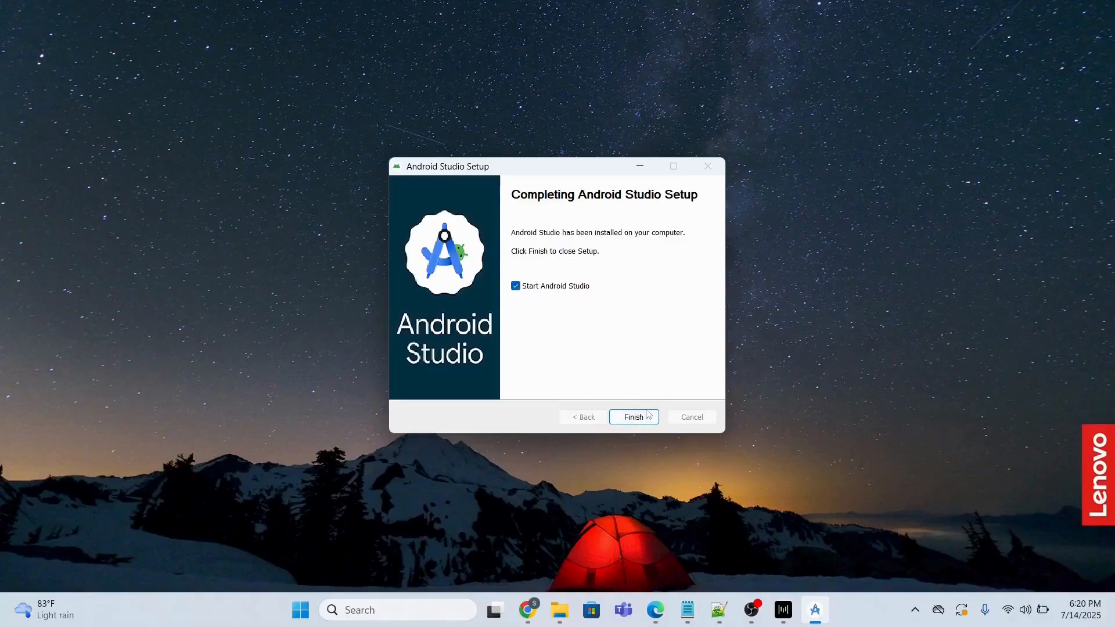
left_click(632, 416)
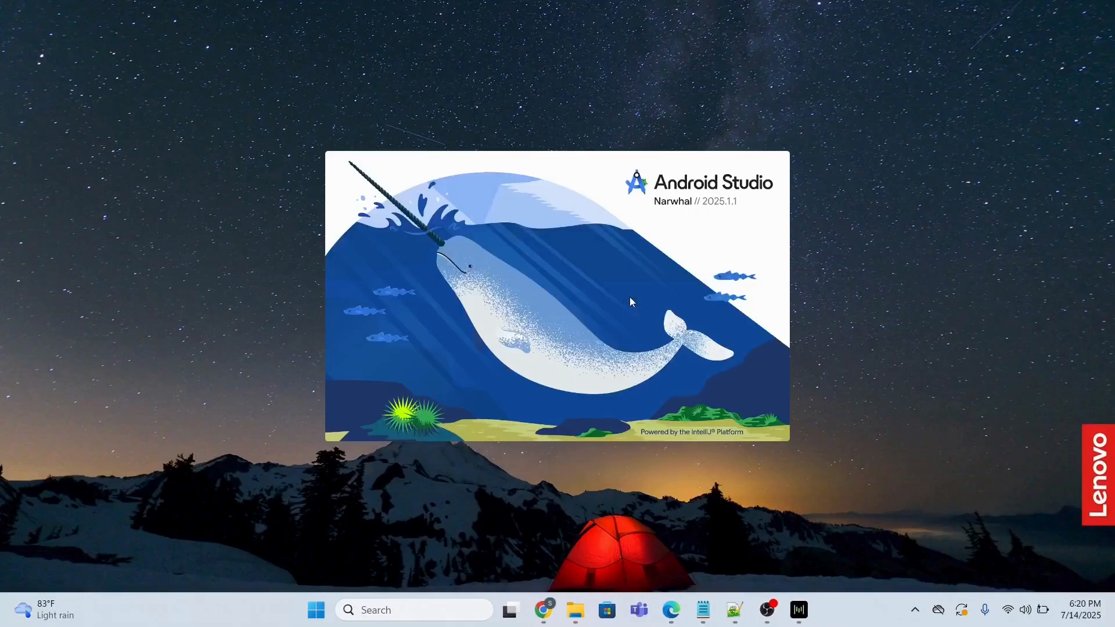
mouse_move(696, 286)
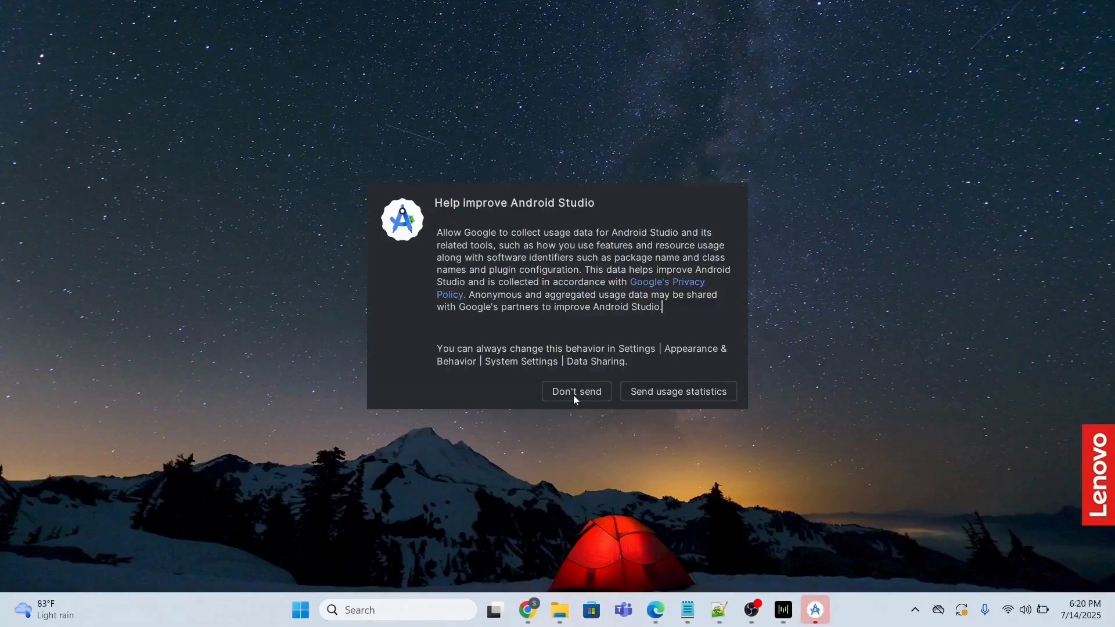
left_click(576, 391)
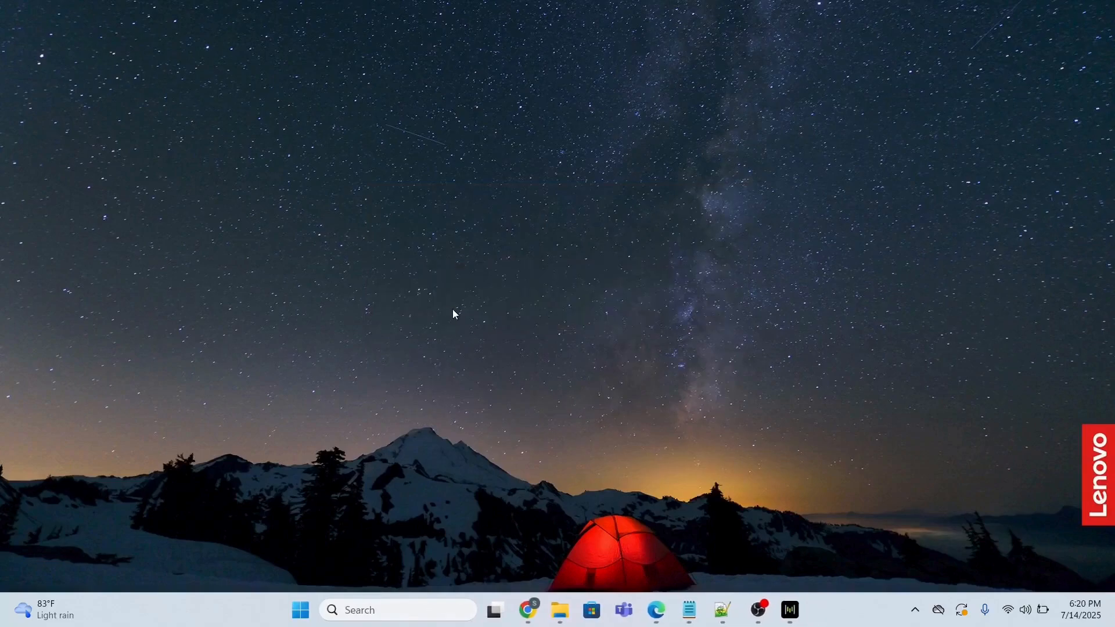
Run the Setup Wizard with the Standard type and default SDK components
left_click(815, 610)
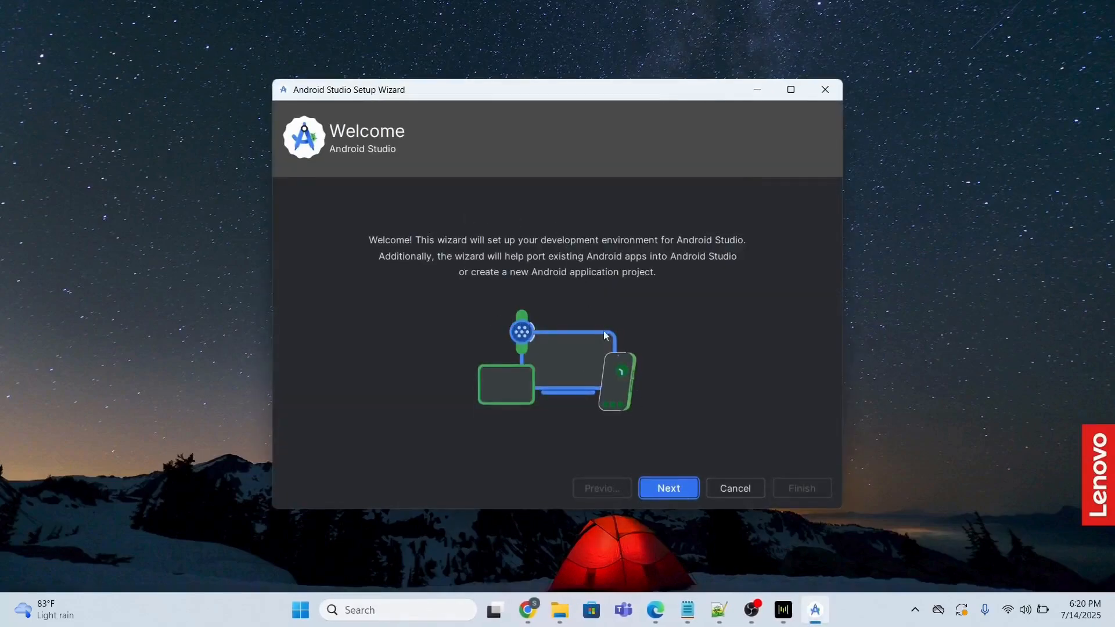
left_click(667, 488)
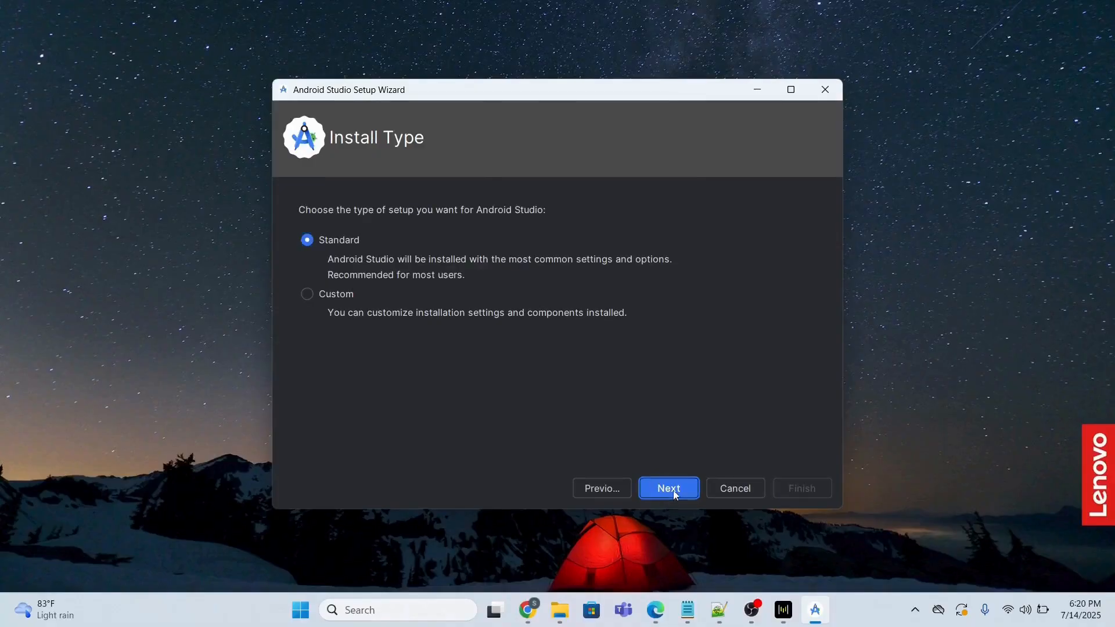
left_click(667, 488)
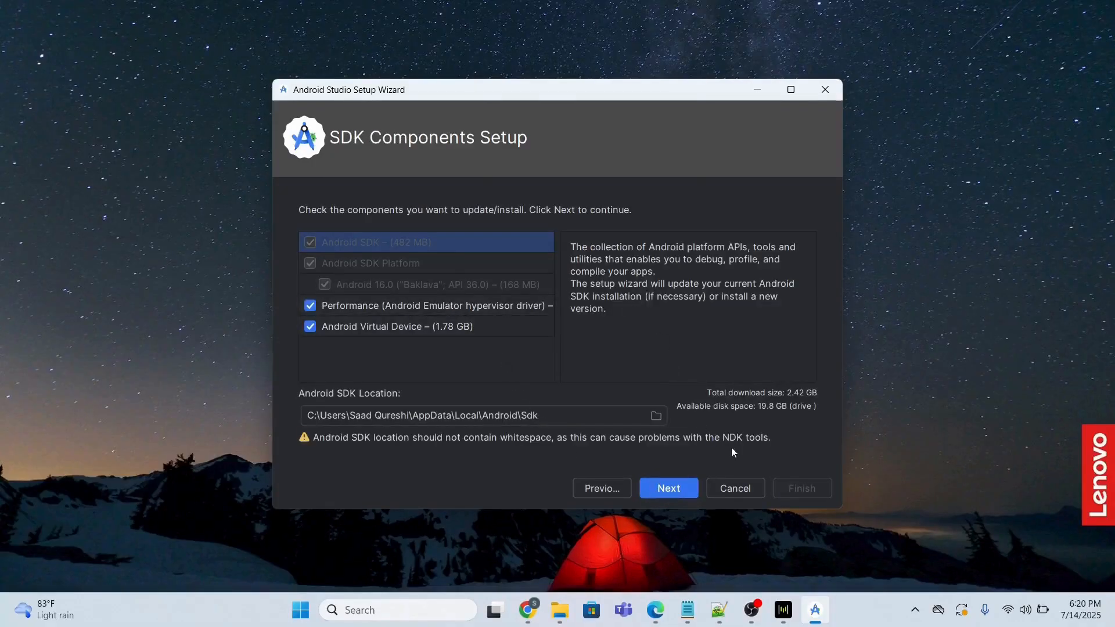
mouse_move(361, 450)
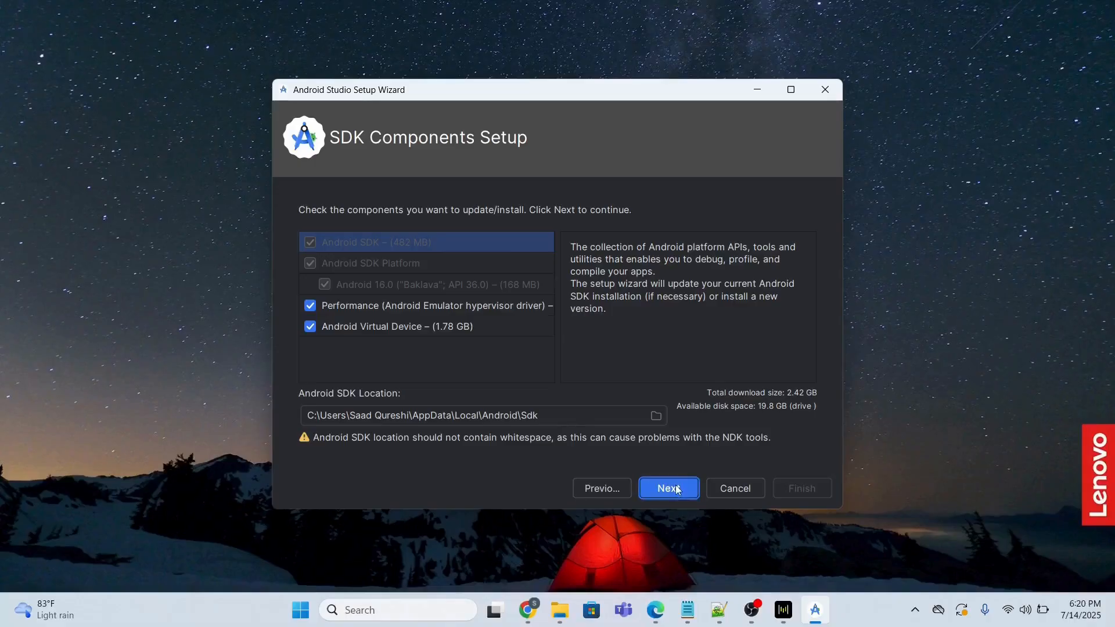
left_click(667, 488)
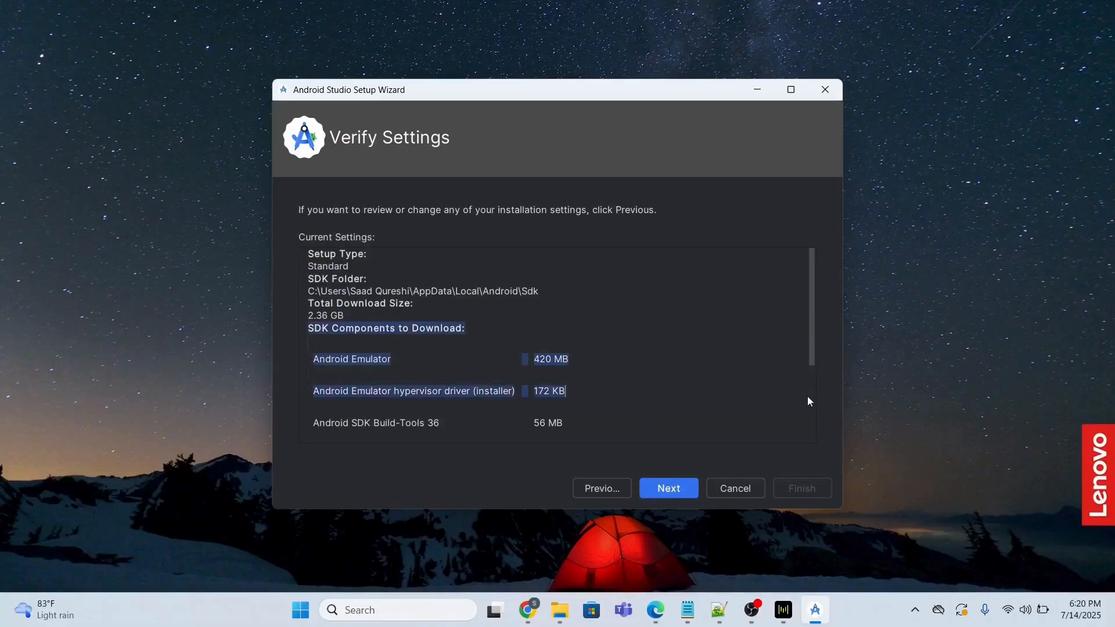
mouse_move(798, 282)
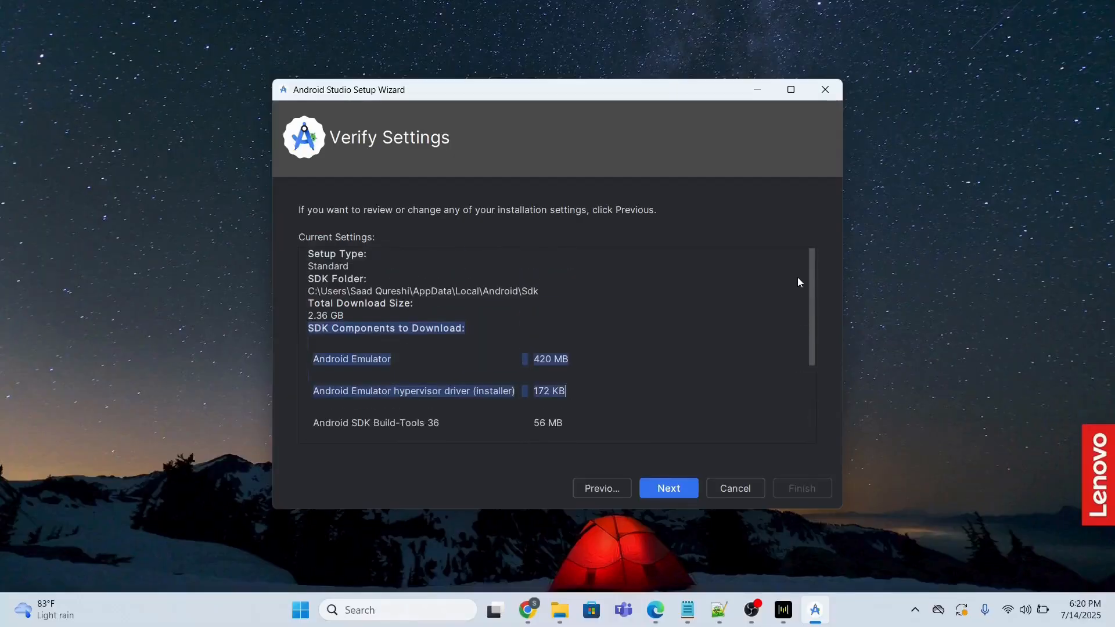
left_click(667, 487)
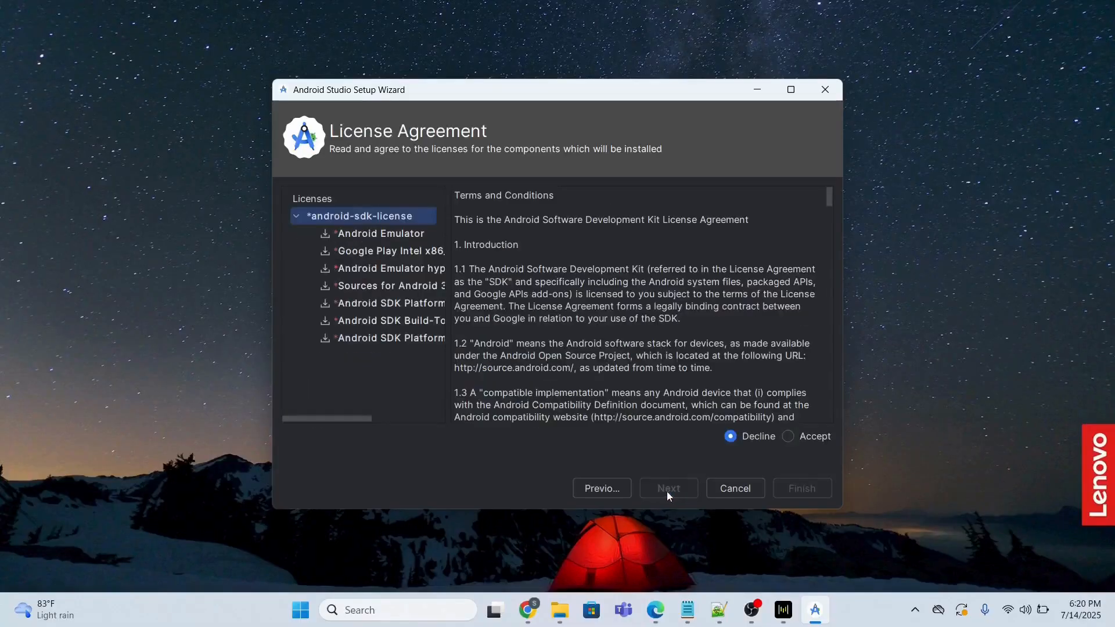
Accept the android-sdk-license, download components with details shown, and close the wizard when finished
left_click(788, 436)
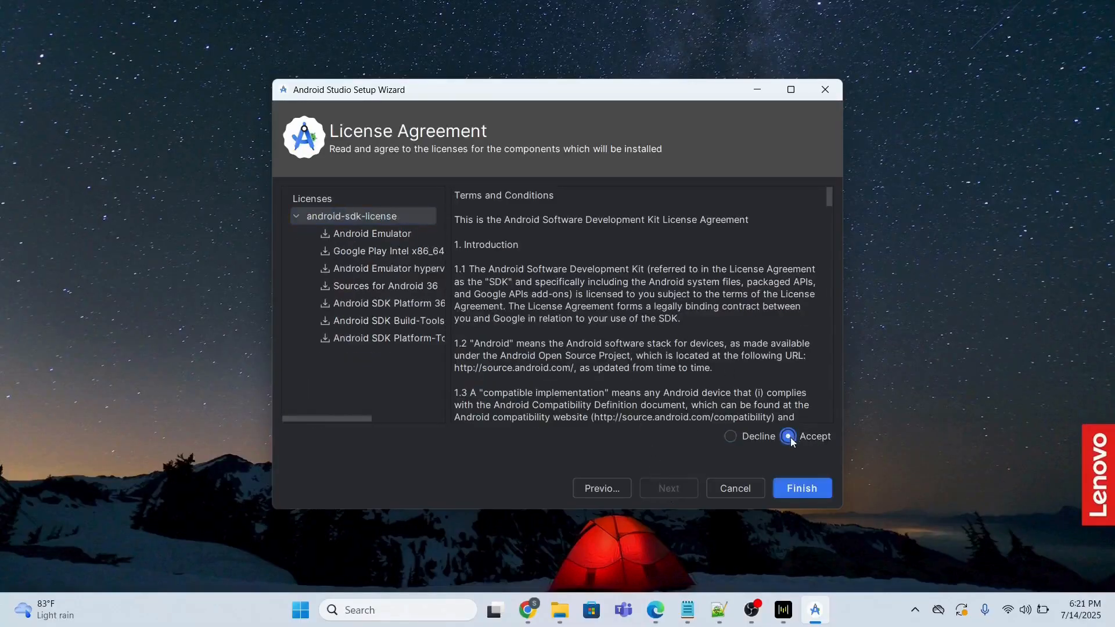
left_click(801, 488)
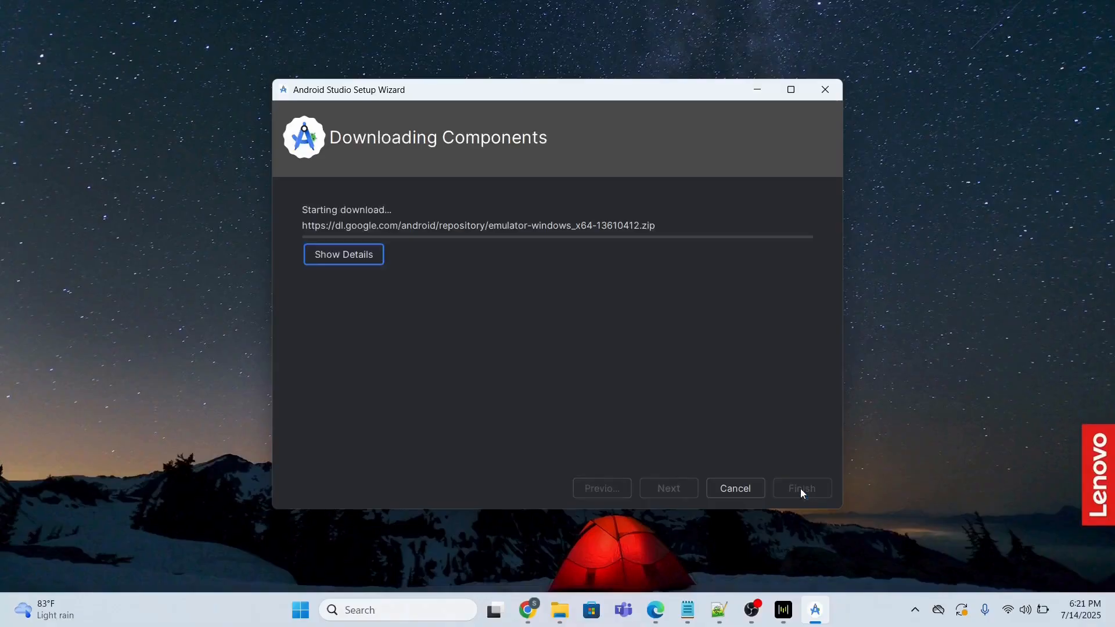
left_click(343, 253)
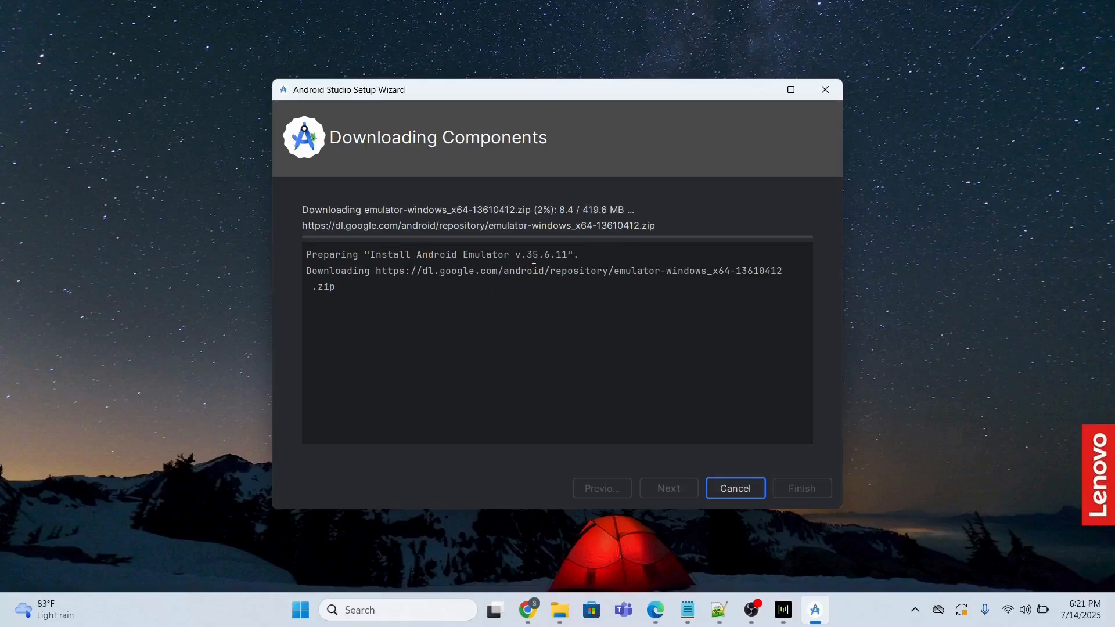
mouse_move(585, 225)
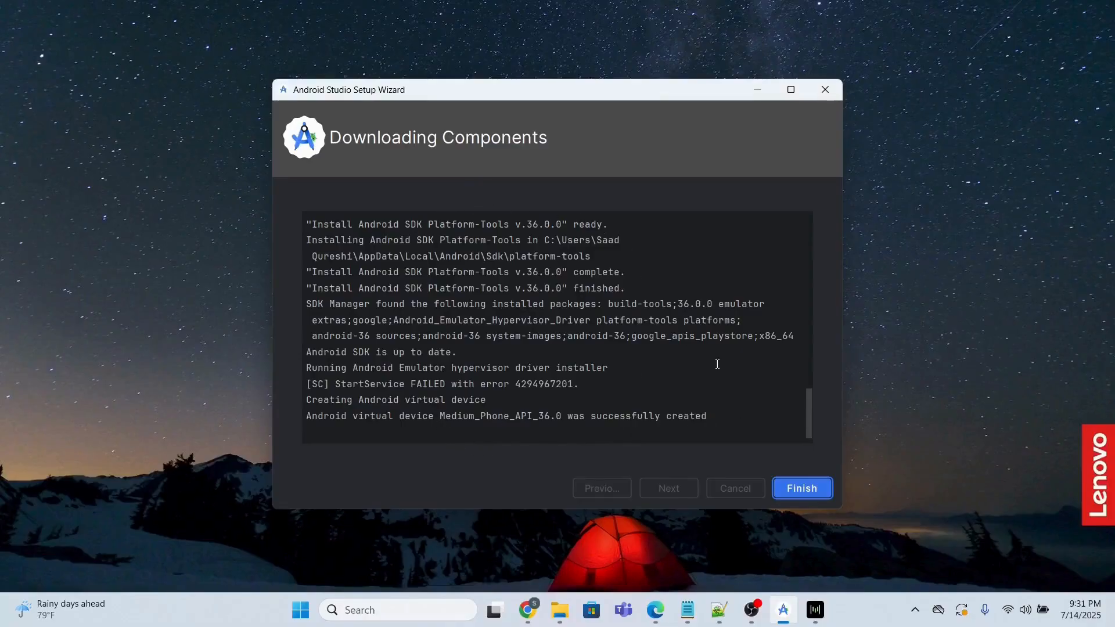
left_click(801, 487)
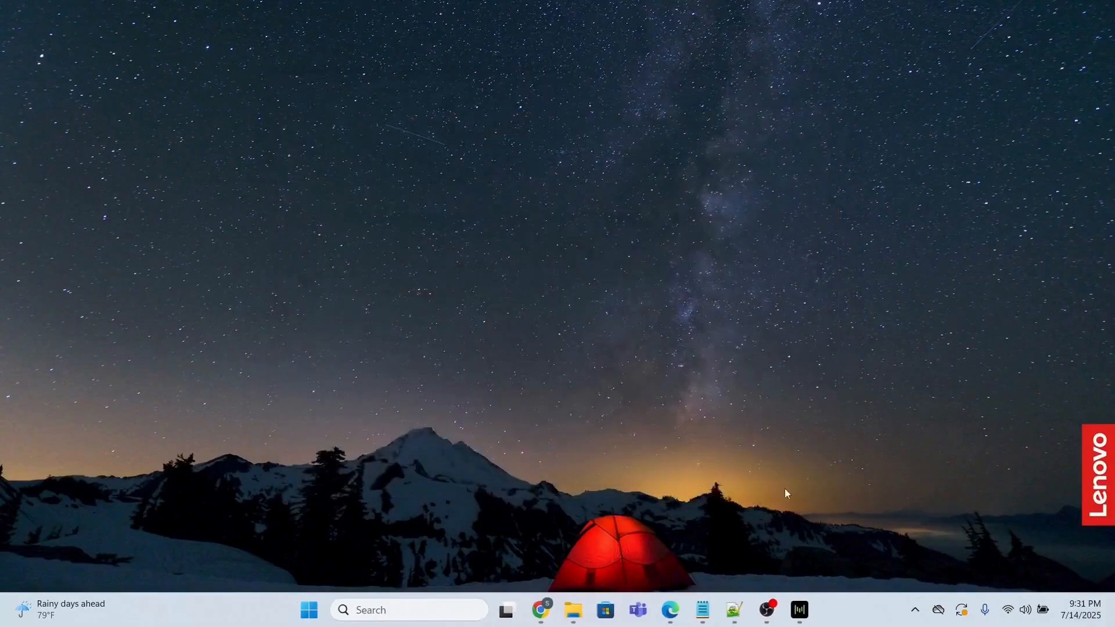
Start a new Empty Activity project named My Application with minimum SDK API 24 (Nougat)
left_click(814, 609)
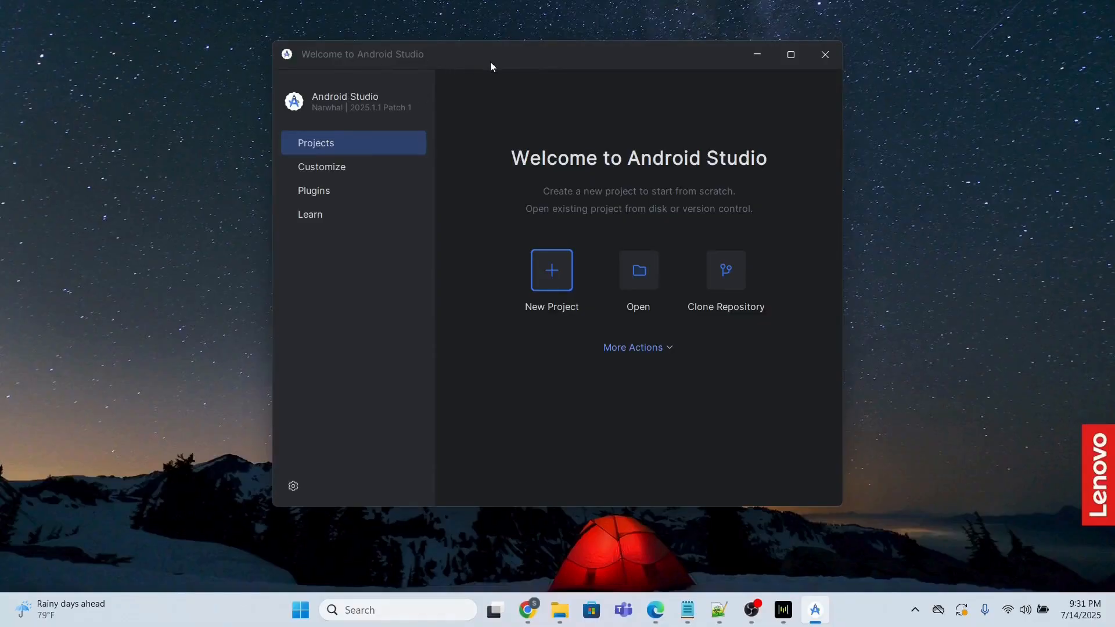
mouse_move(332, 167)
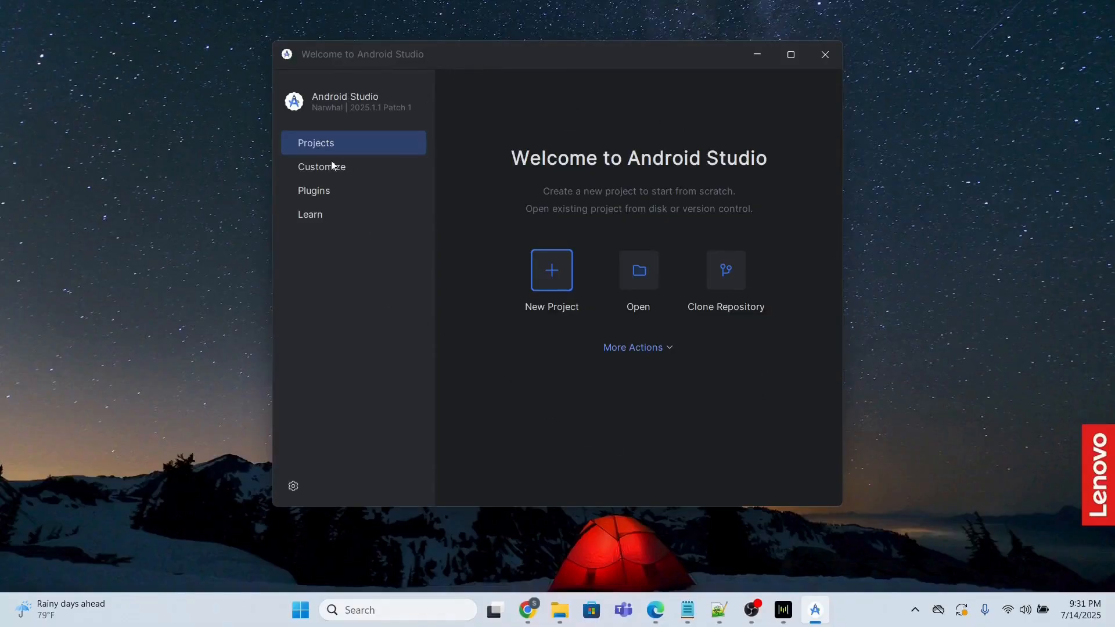
mouse_move(406, 199)
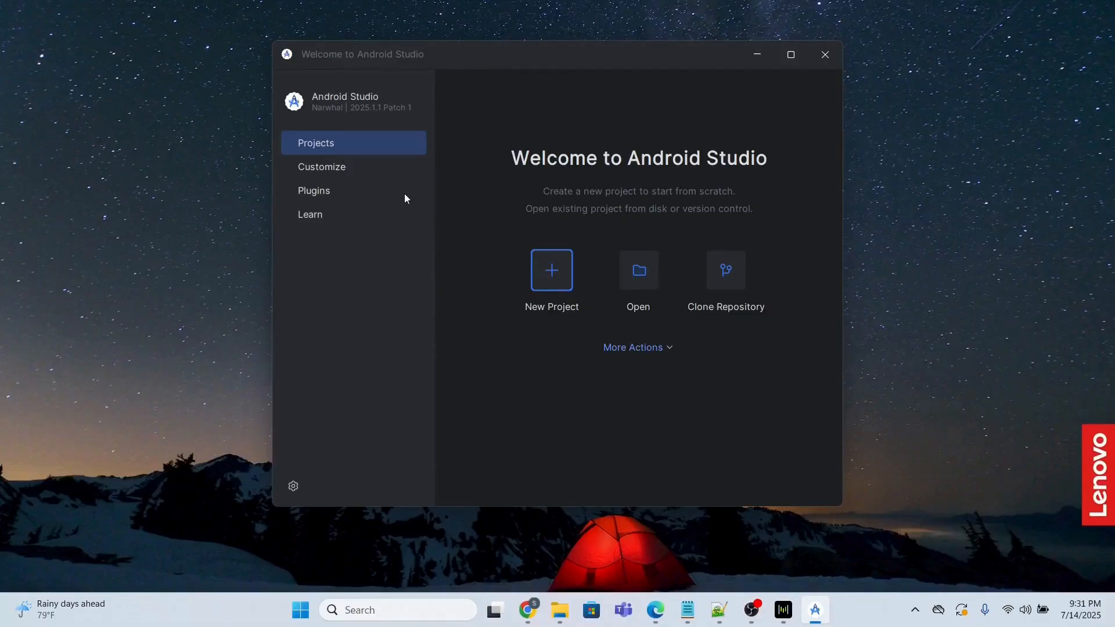
left_click(551, 270)
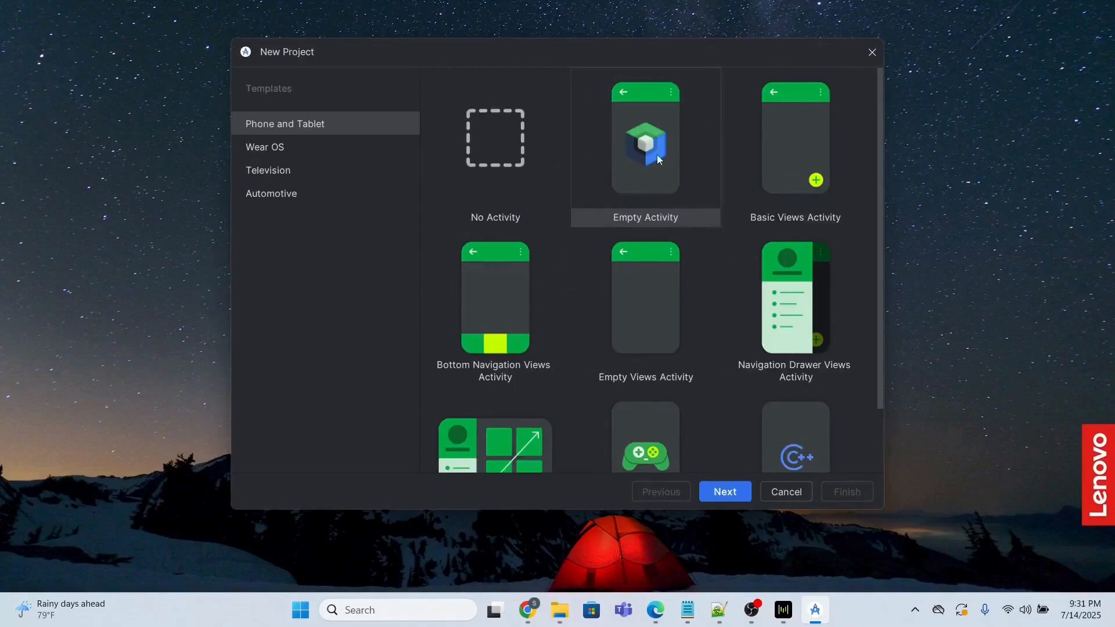
left_click(646, 149)
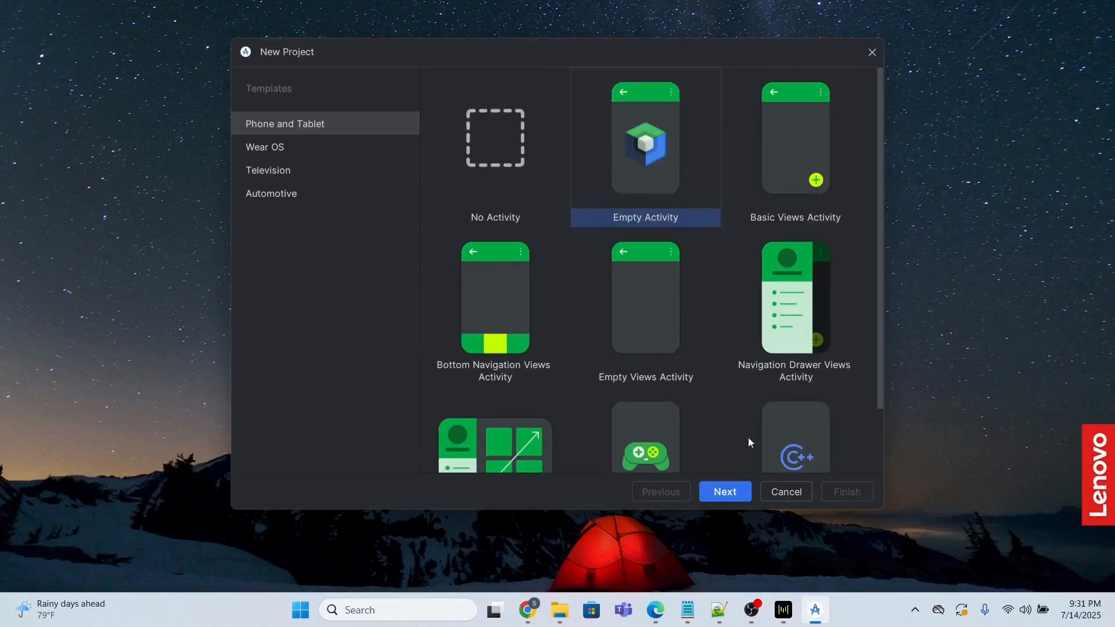
left_click(724, 491)
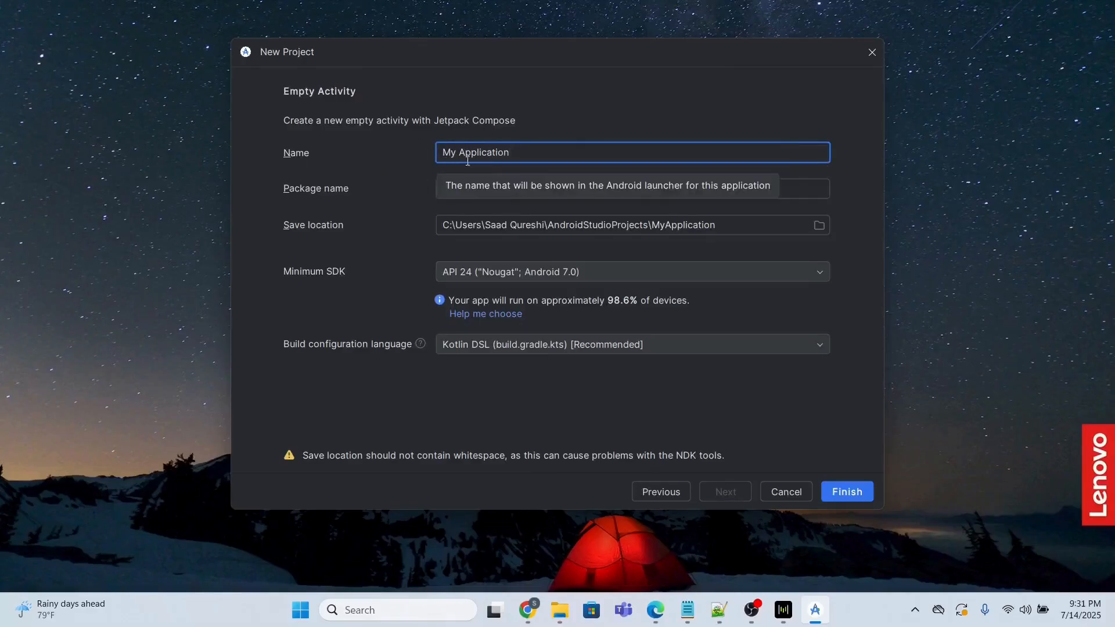
mouse_move(368, 319)
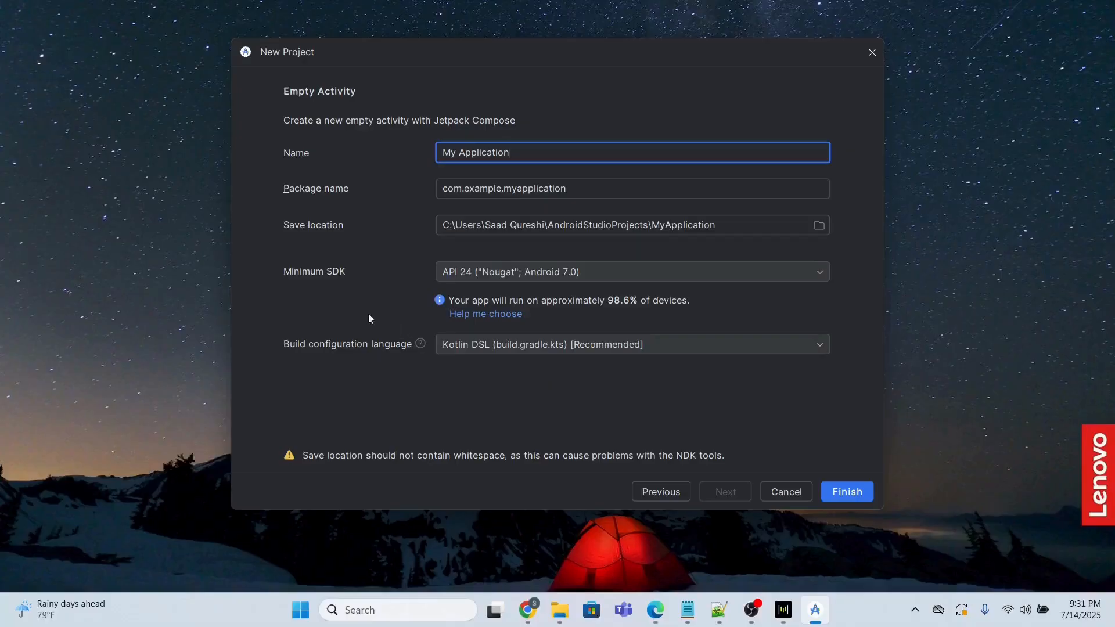
mouse_move(574, 351)
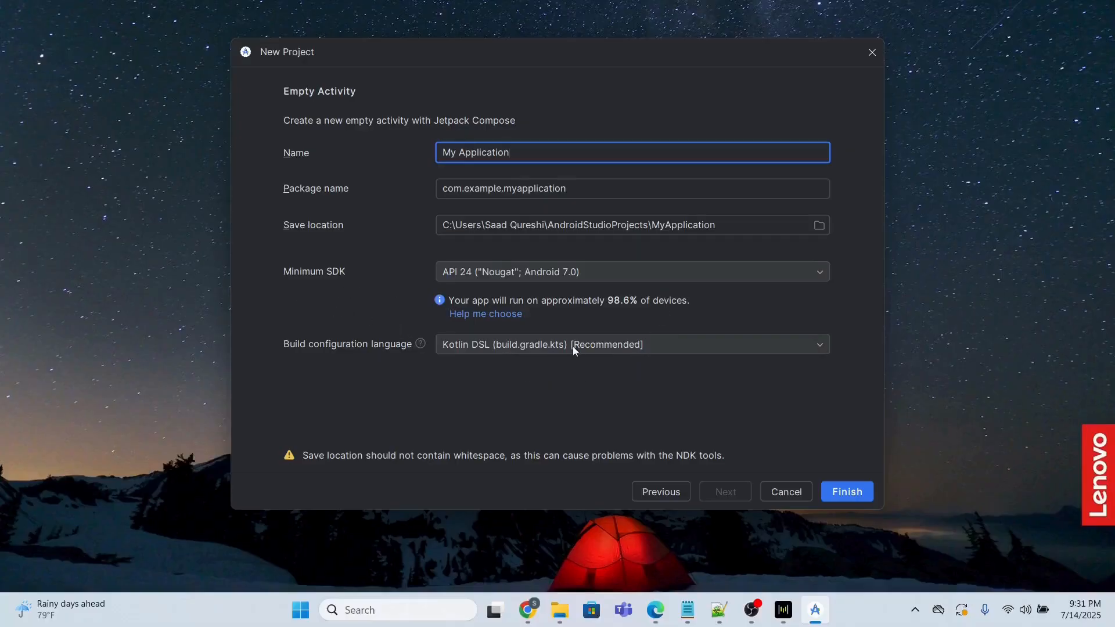
left_click(631, 272)
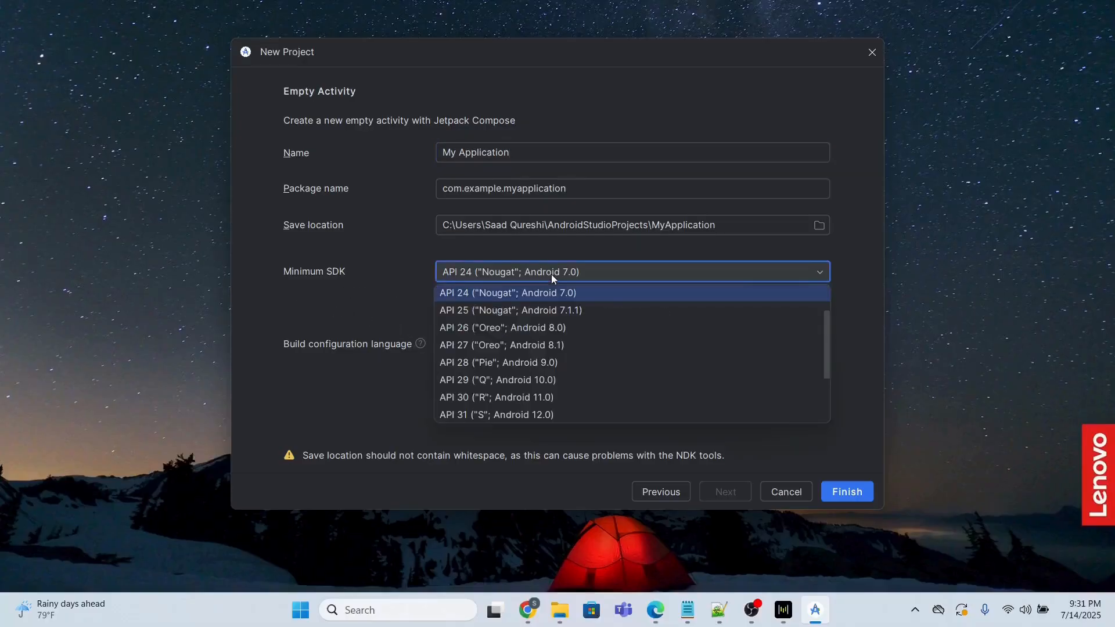
left_click(507, 292)
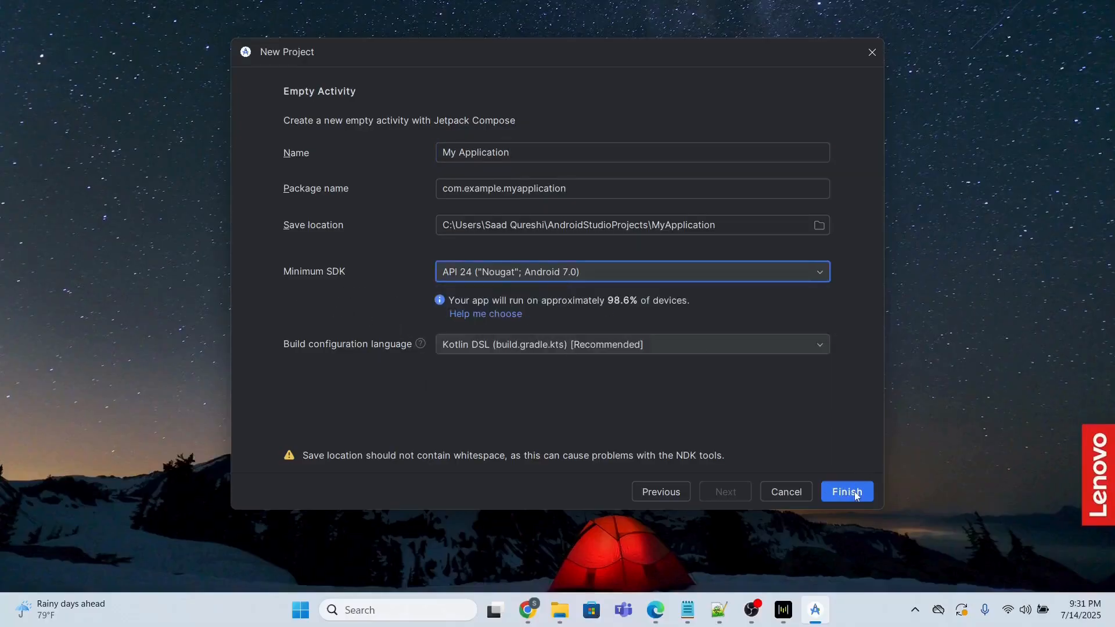
Finish creating My Application and allow adb through the Windows firewall
left_click(846, 491)
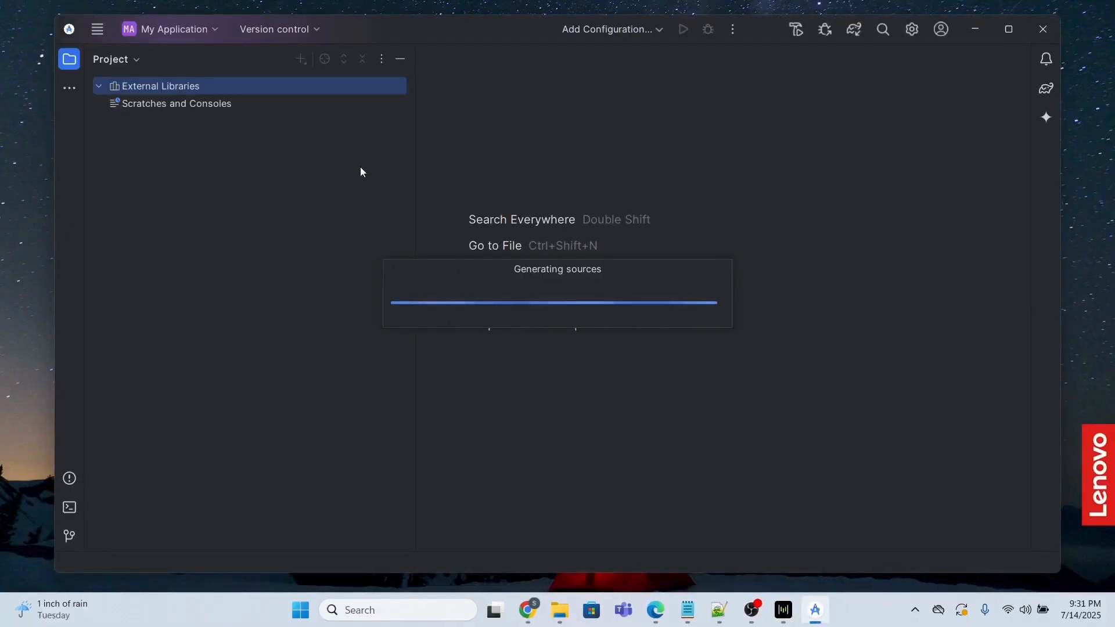
mouse_move(567, 302)
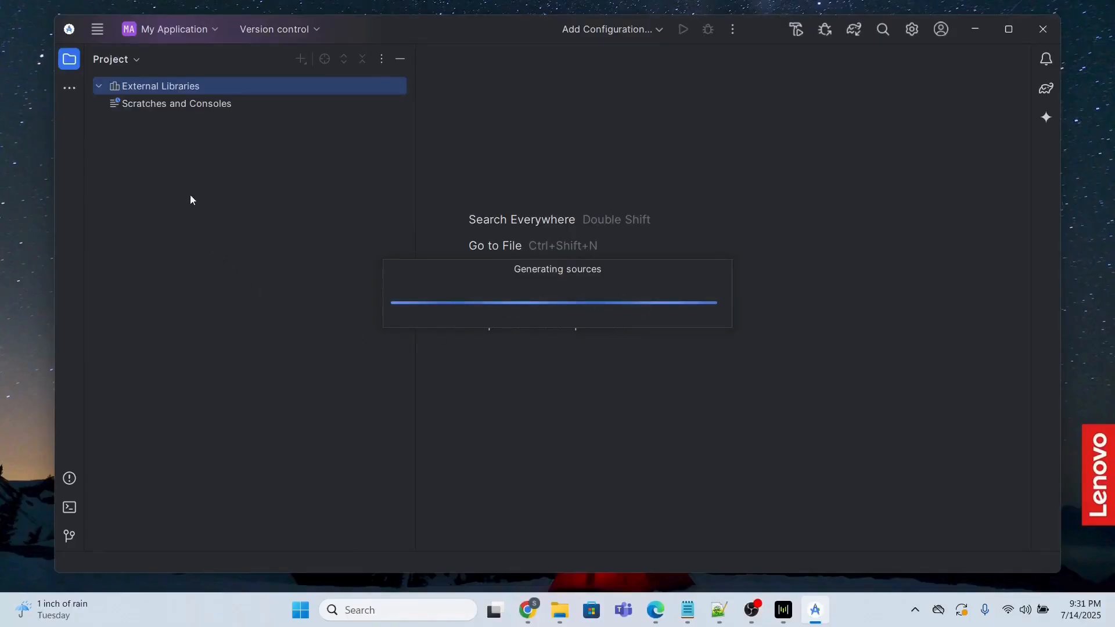
mouse_move(614, 360)
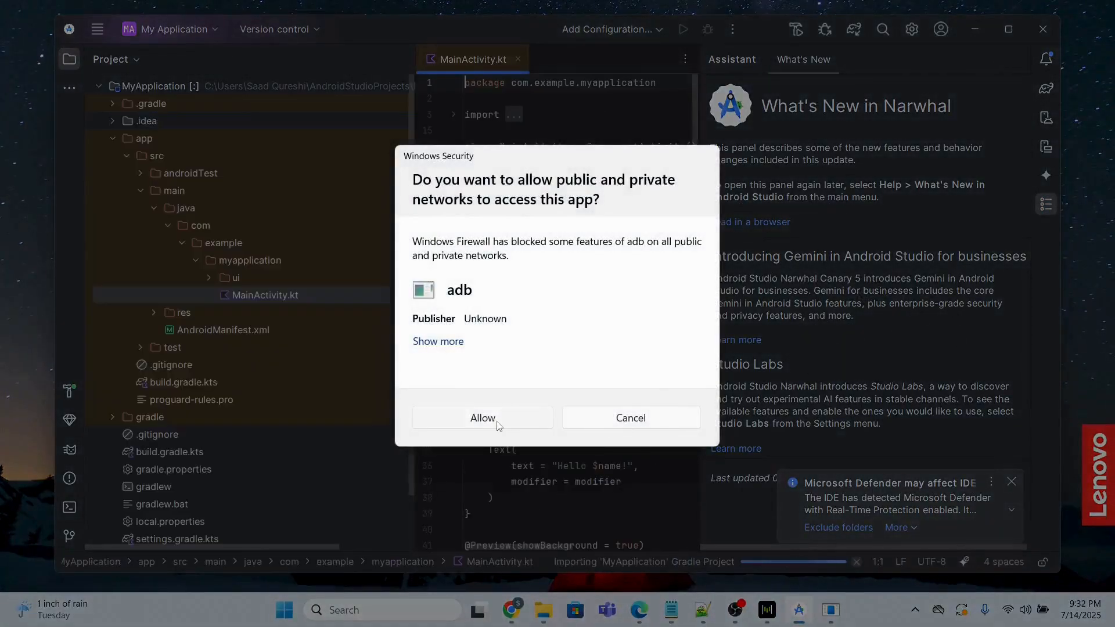
left_click(482, 418)
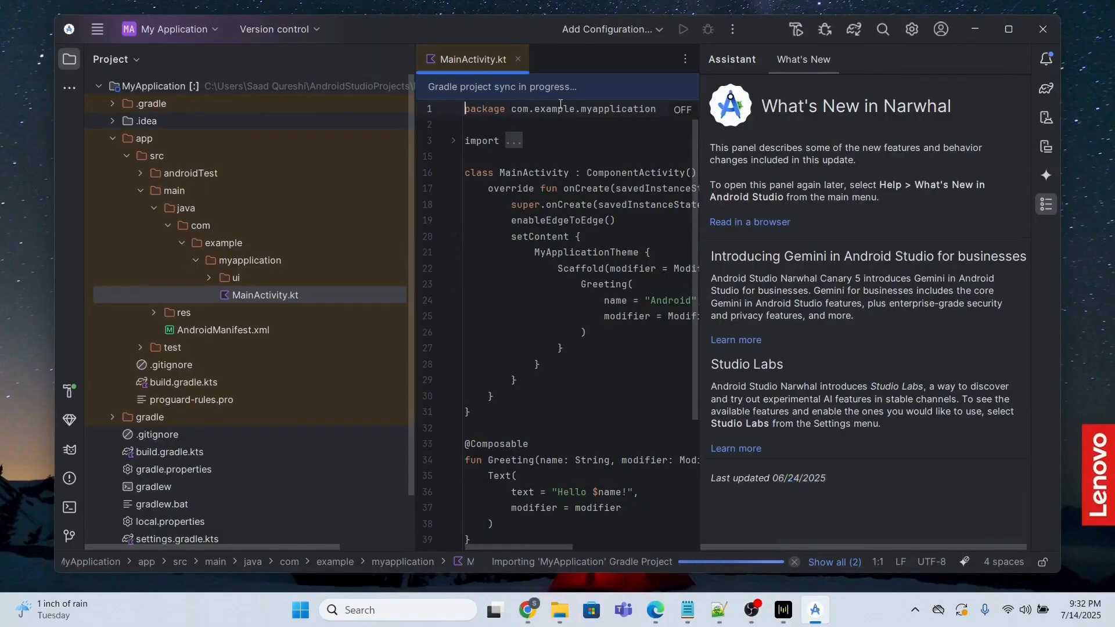
mouse_move(608, 105)
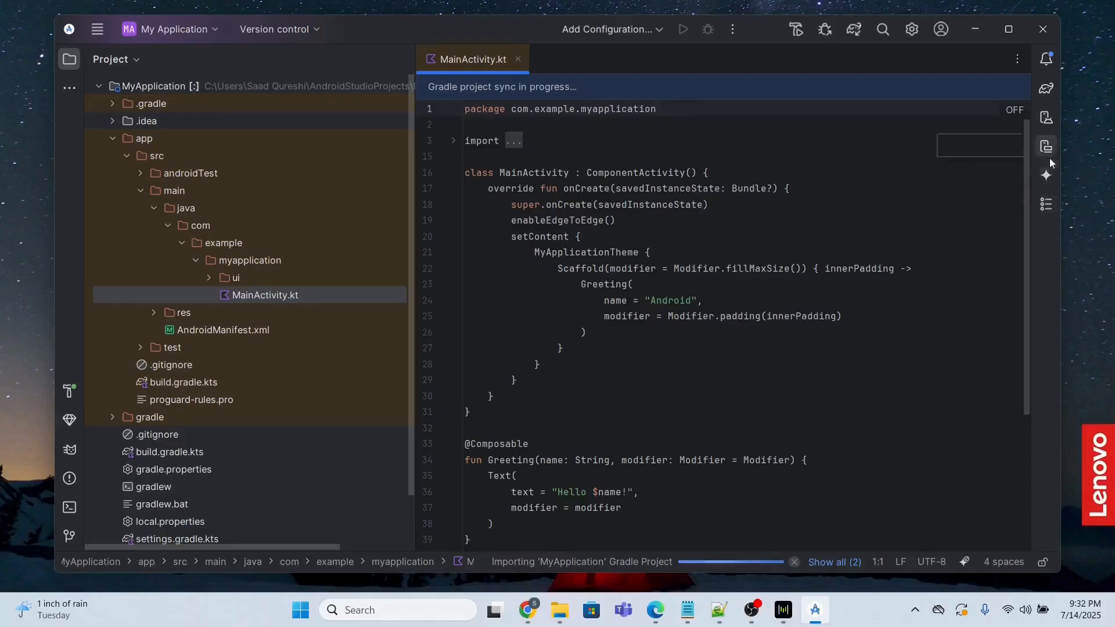
Launch the Medium Phone API 36.0 emulator from Device Manager and show its view
left_click(1044, 118)
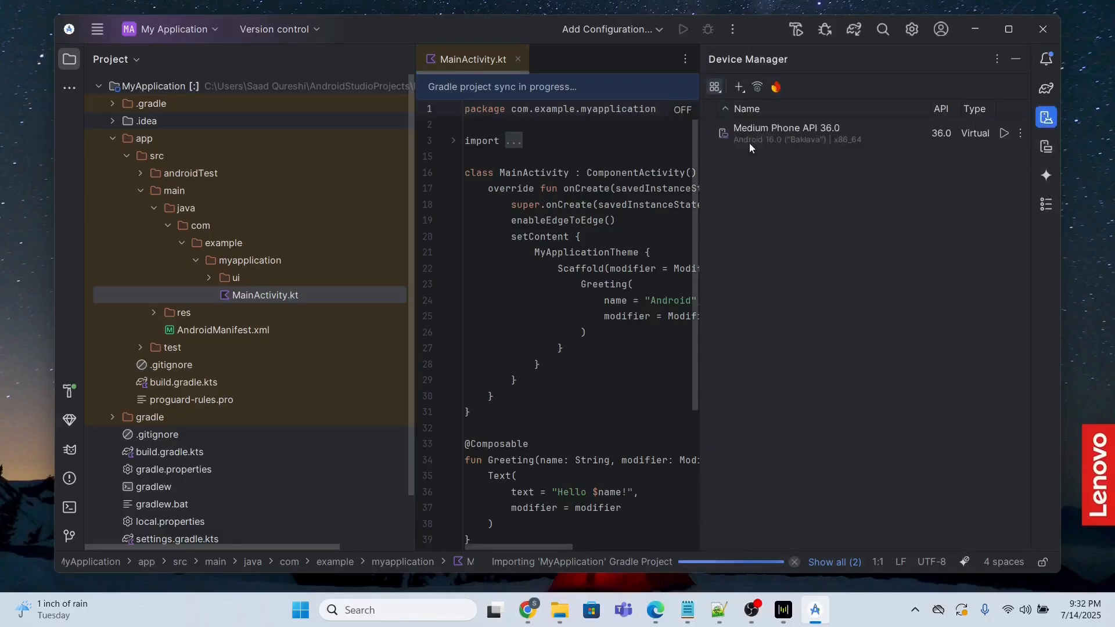
mouse_move(1001, 138)
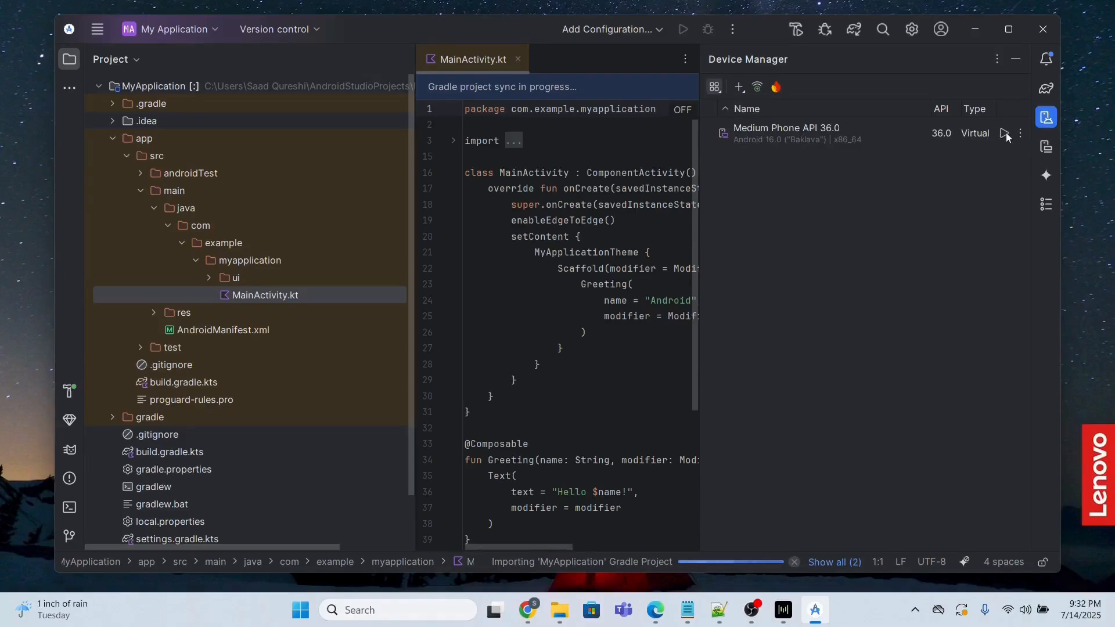
left_click(1004, 133)
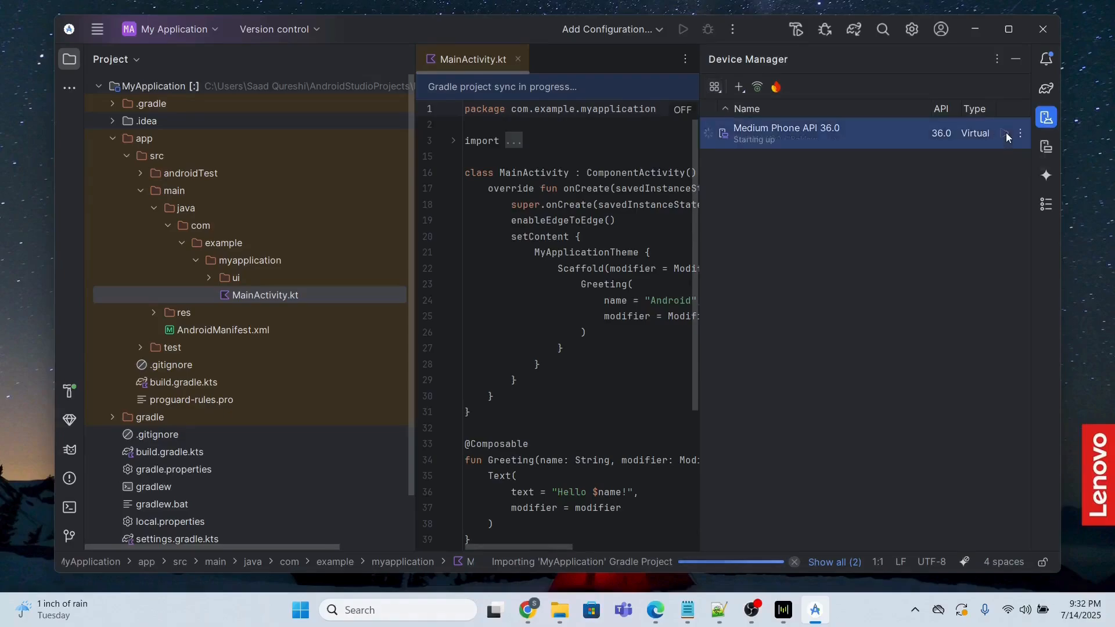
left_click(1046, 147)
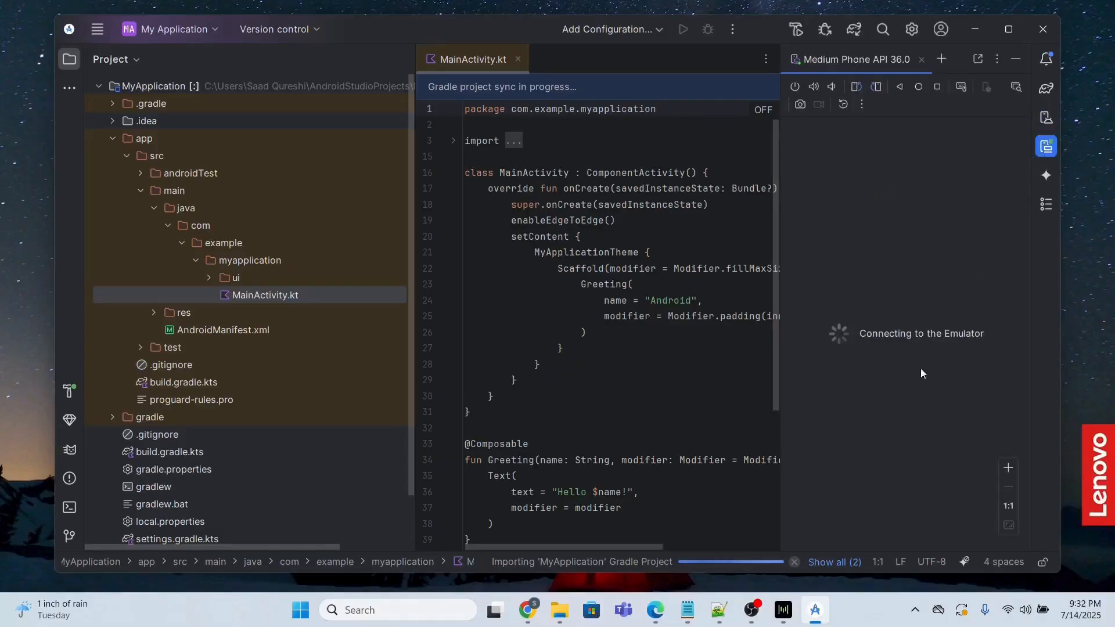
mouse_move(927, 348)
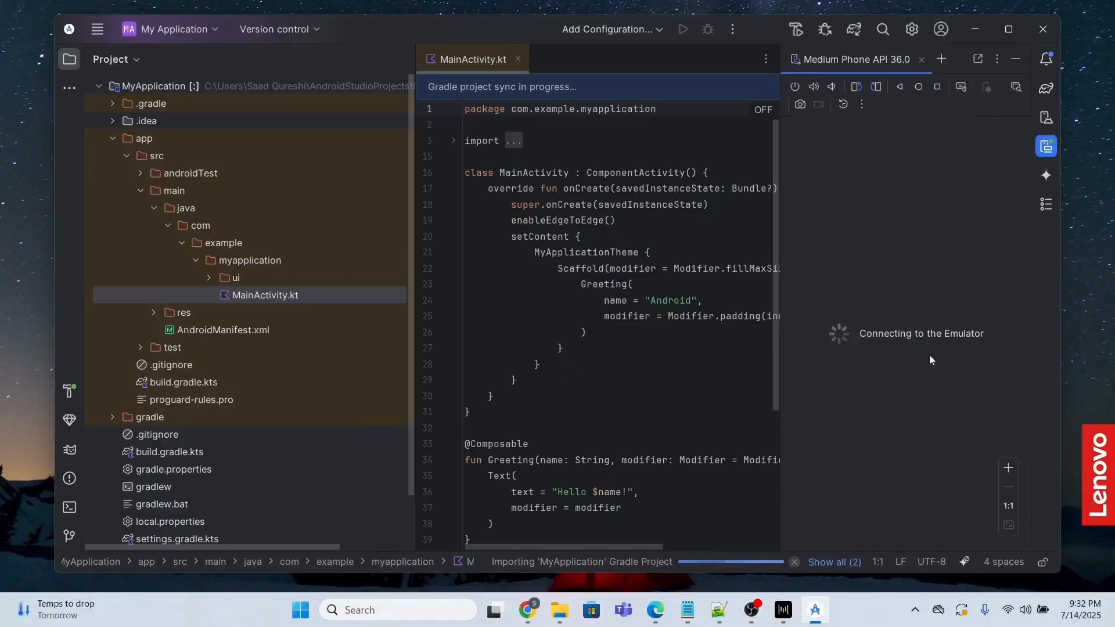
mouse_move(1046, 117)
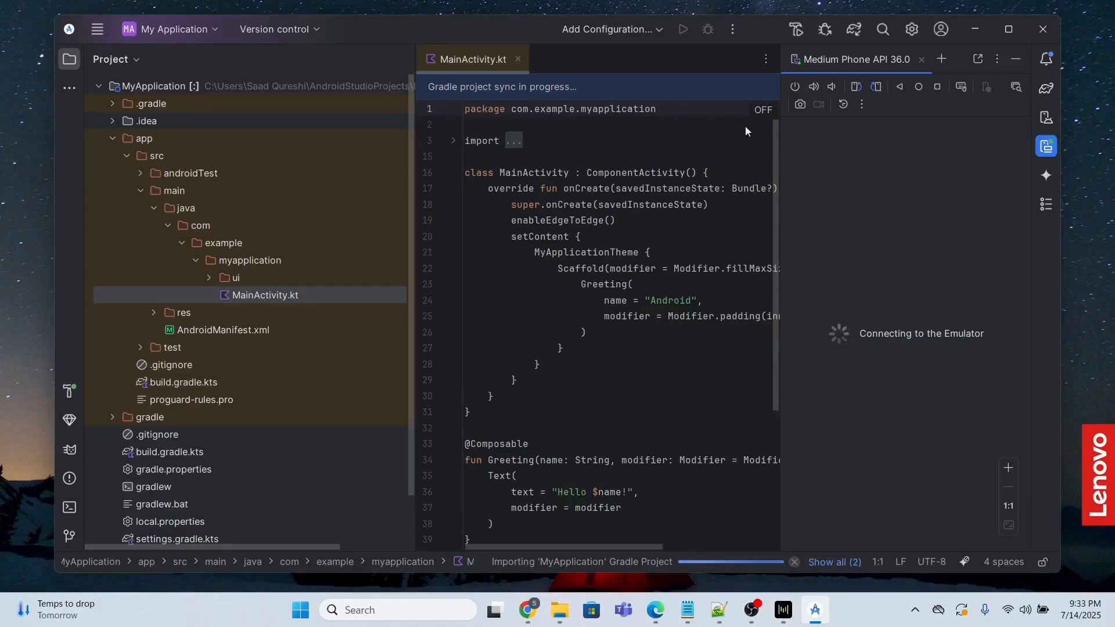
mouse_move(879, 392)
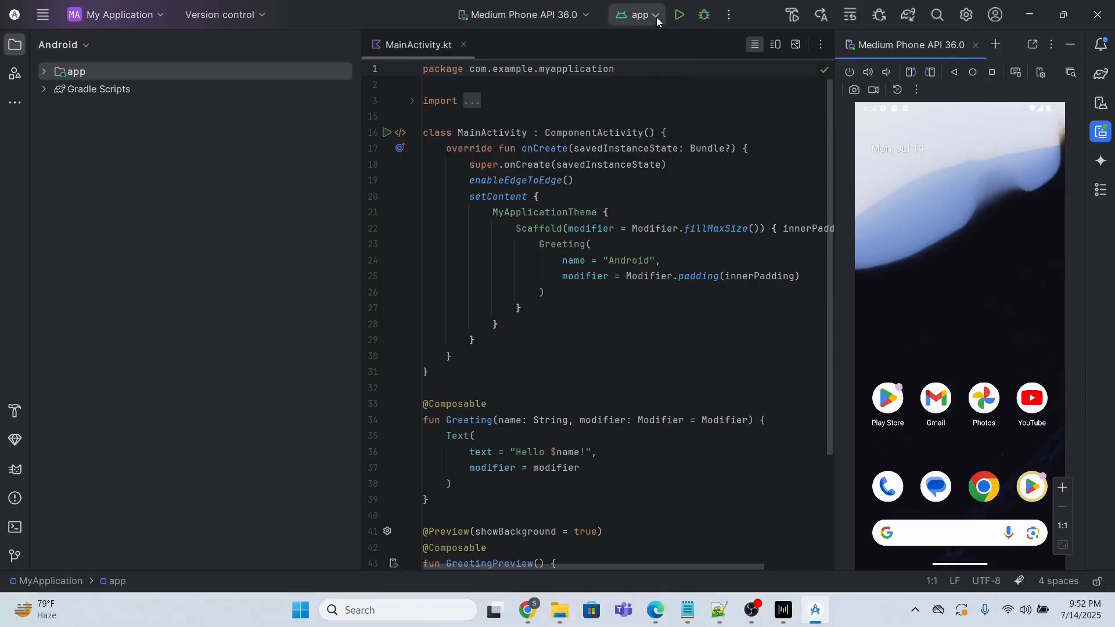
mouse_move(678, 14)
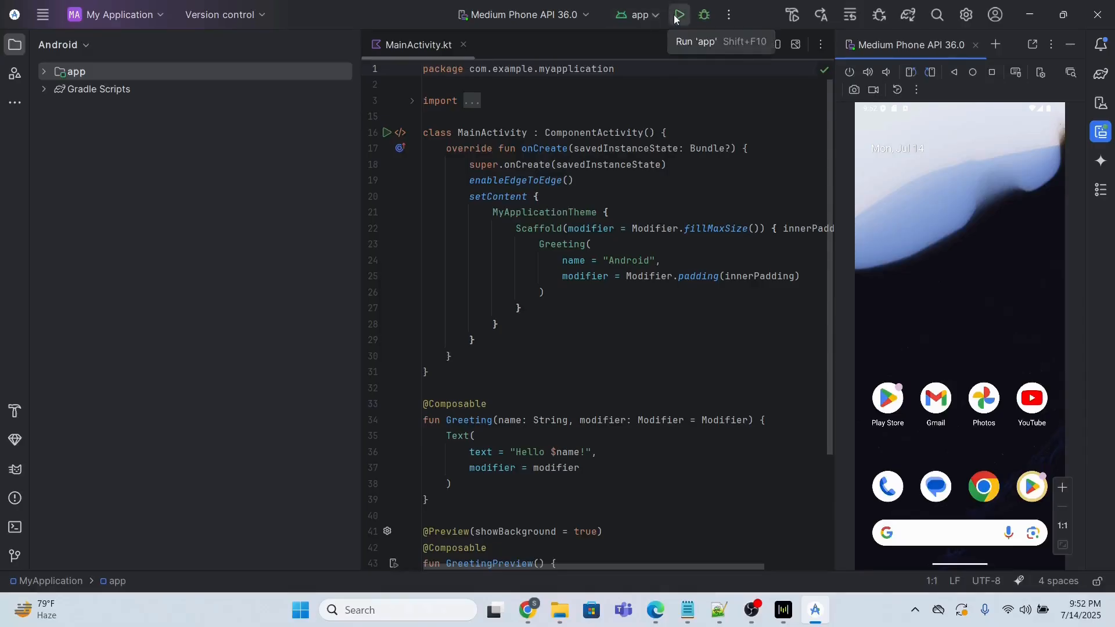
Run the 'app' configuration on Medium Phone API 36.0 to display 'Hello Android!'
left_click(677, 14)
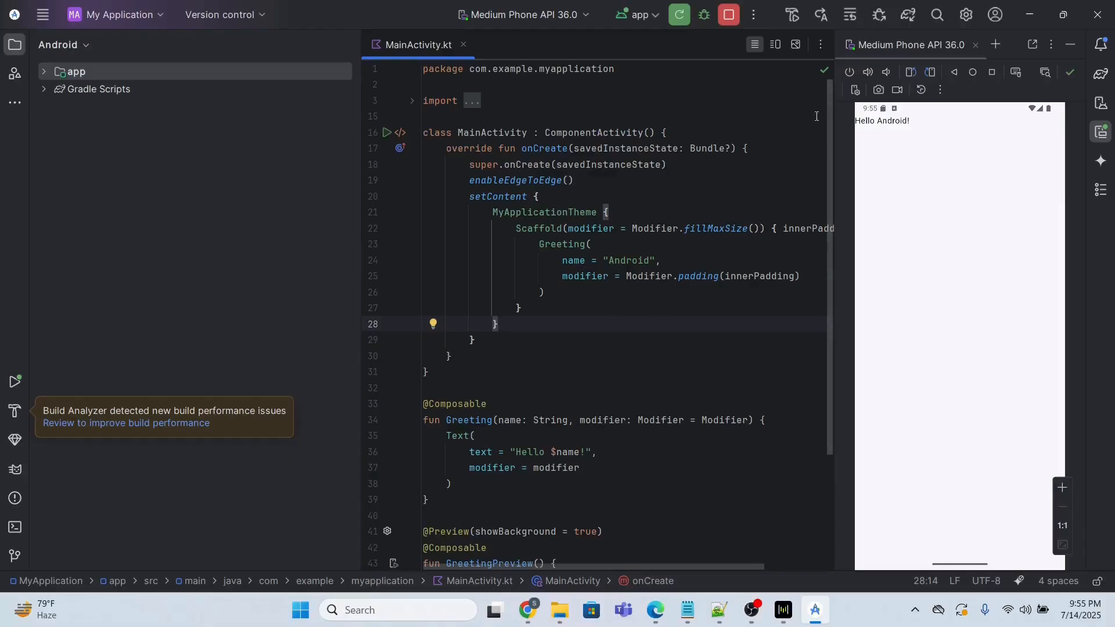
mouse_move(745, 262)
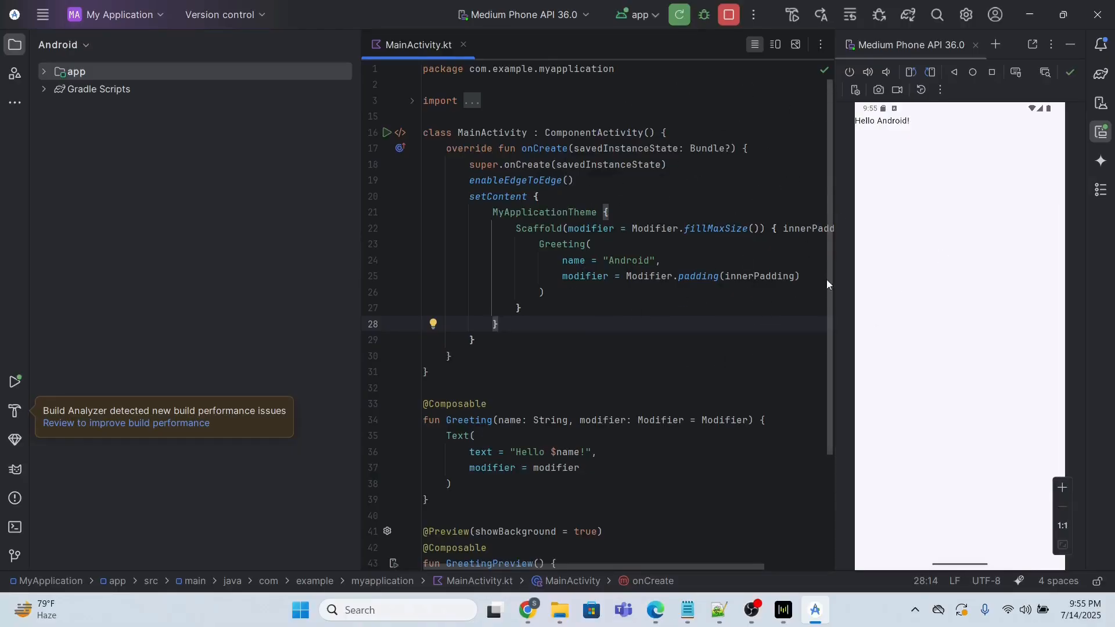
mouse_move(869, 132)
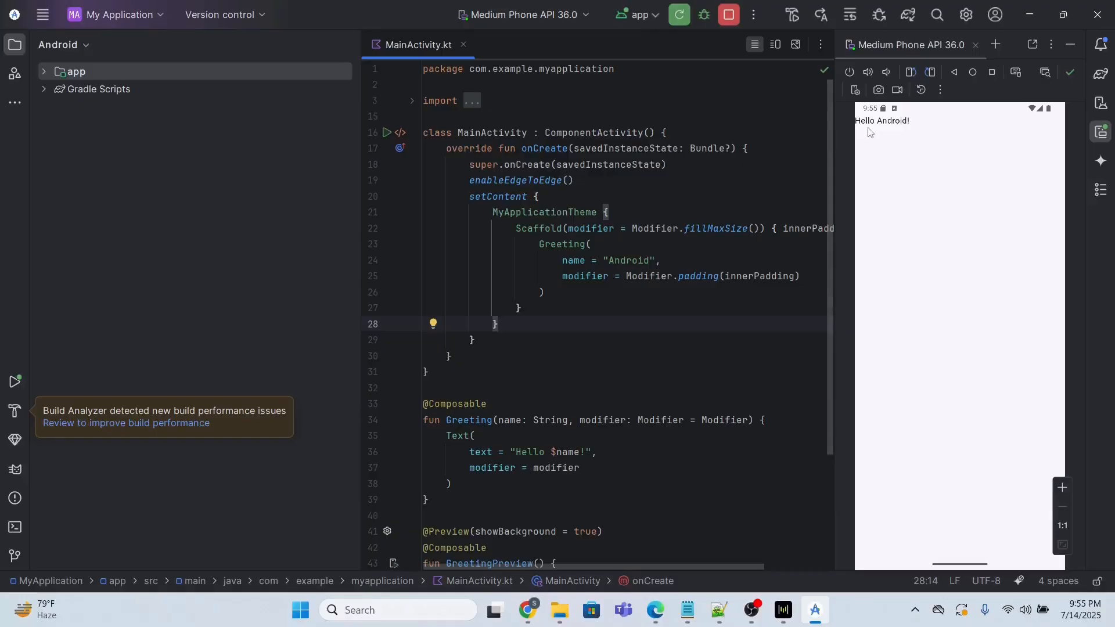
mouse_move(893, 127)
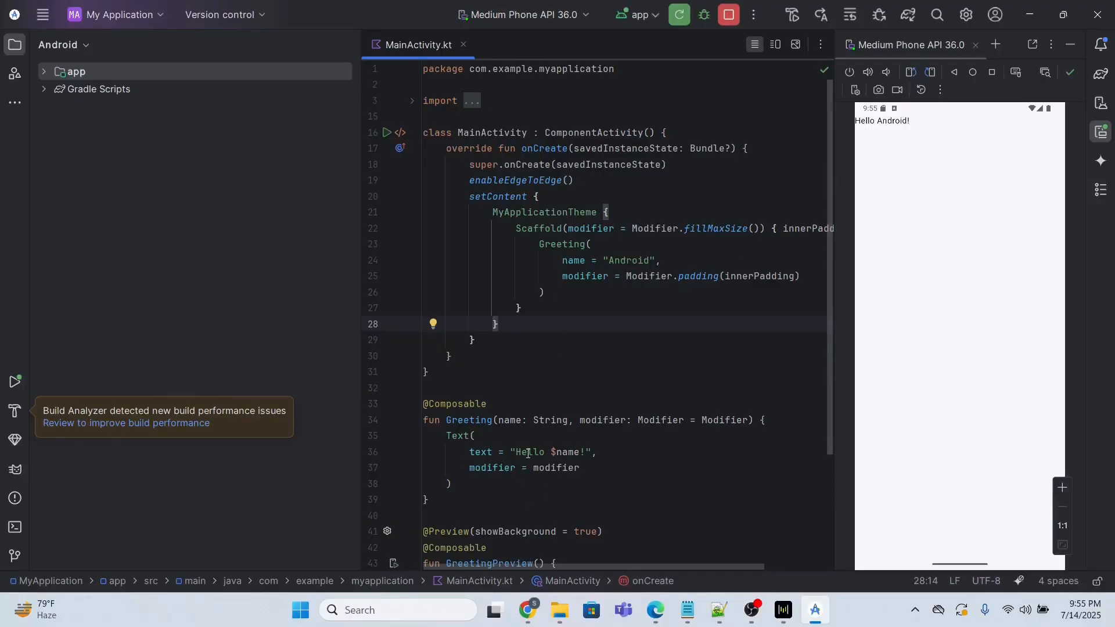
mouse_move(637, 392)
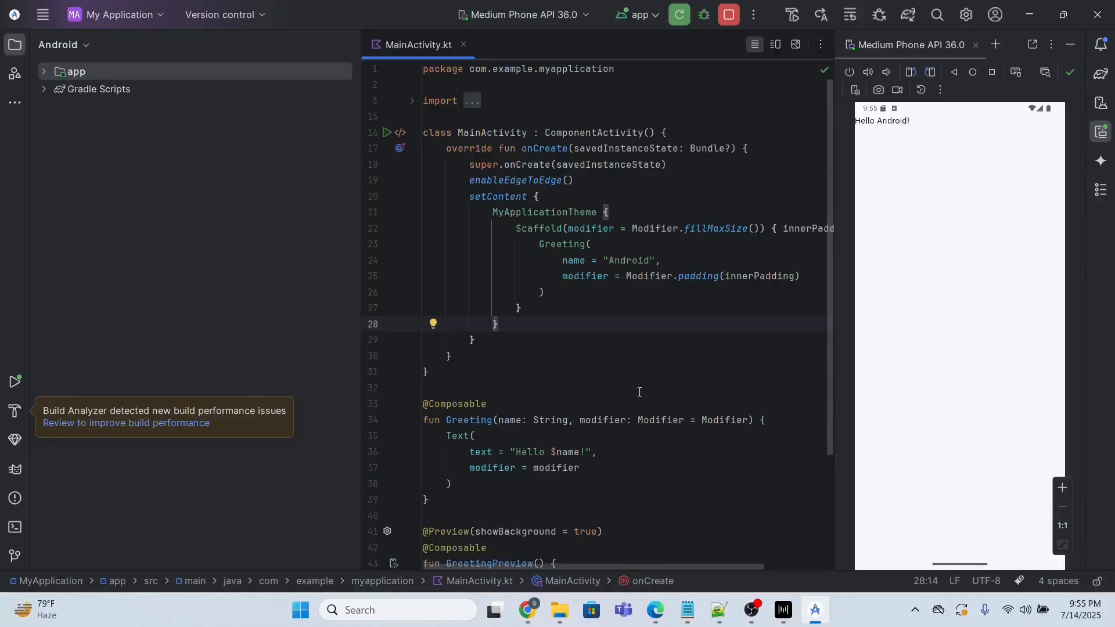
mouse_move(792, 301)
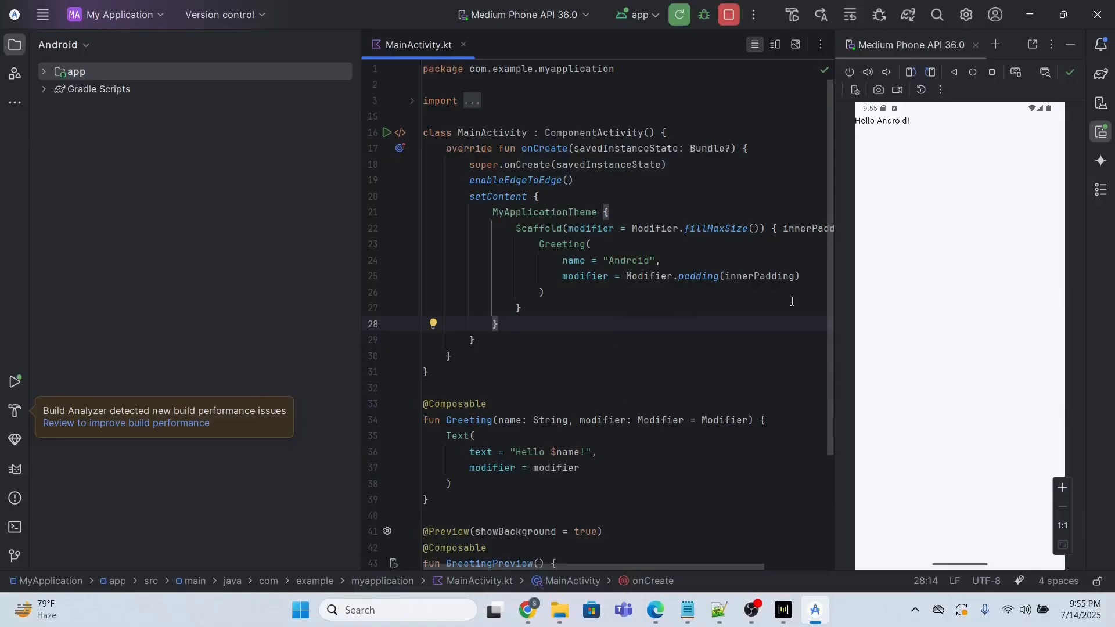
mouse_move(876, 135)
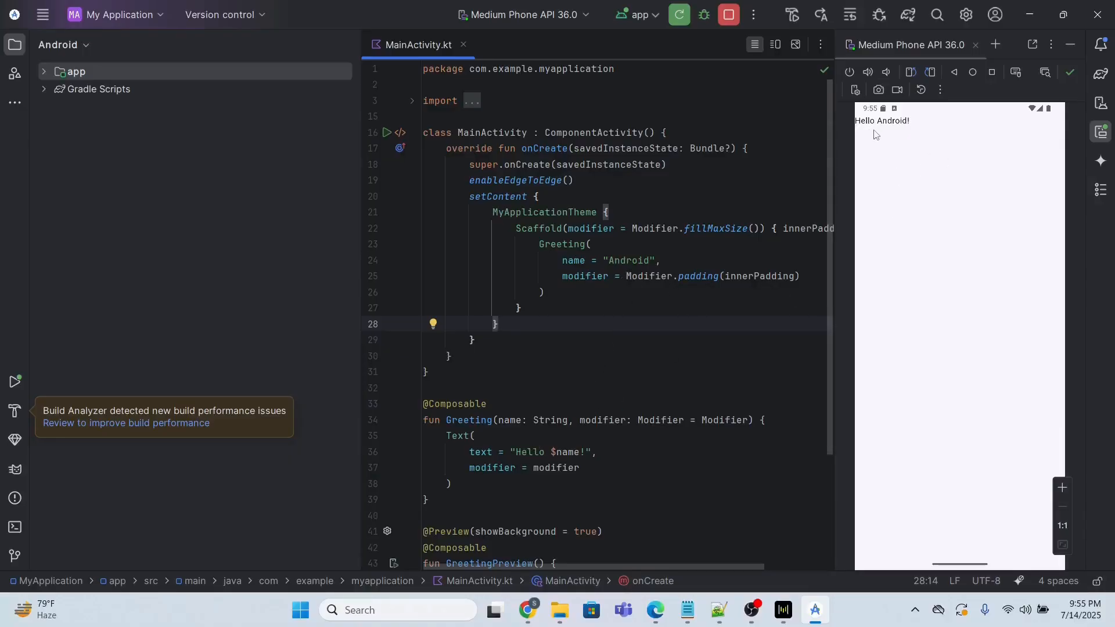